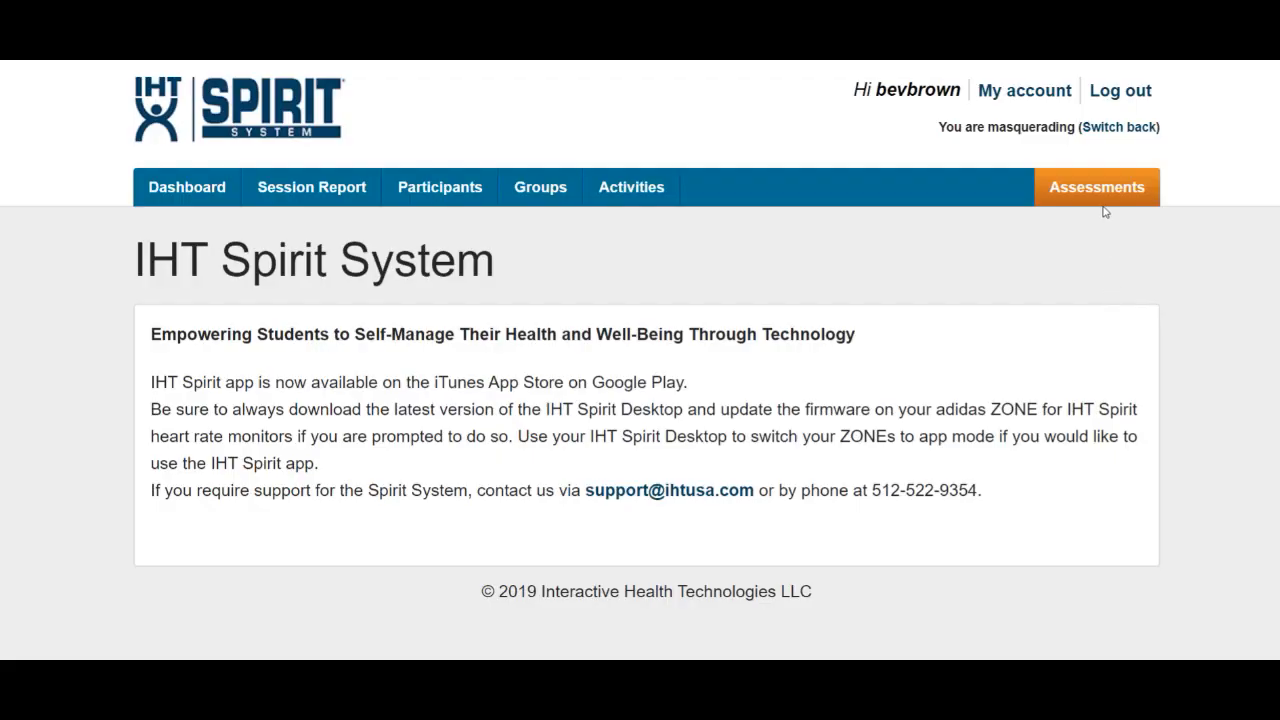
mouse_move(1098, 192)
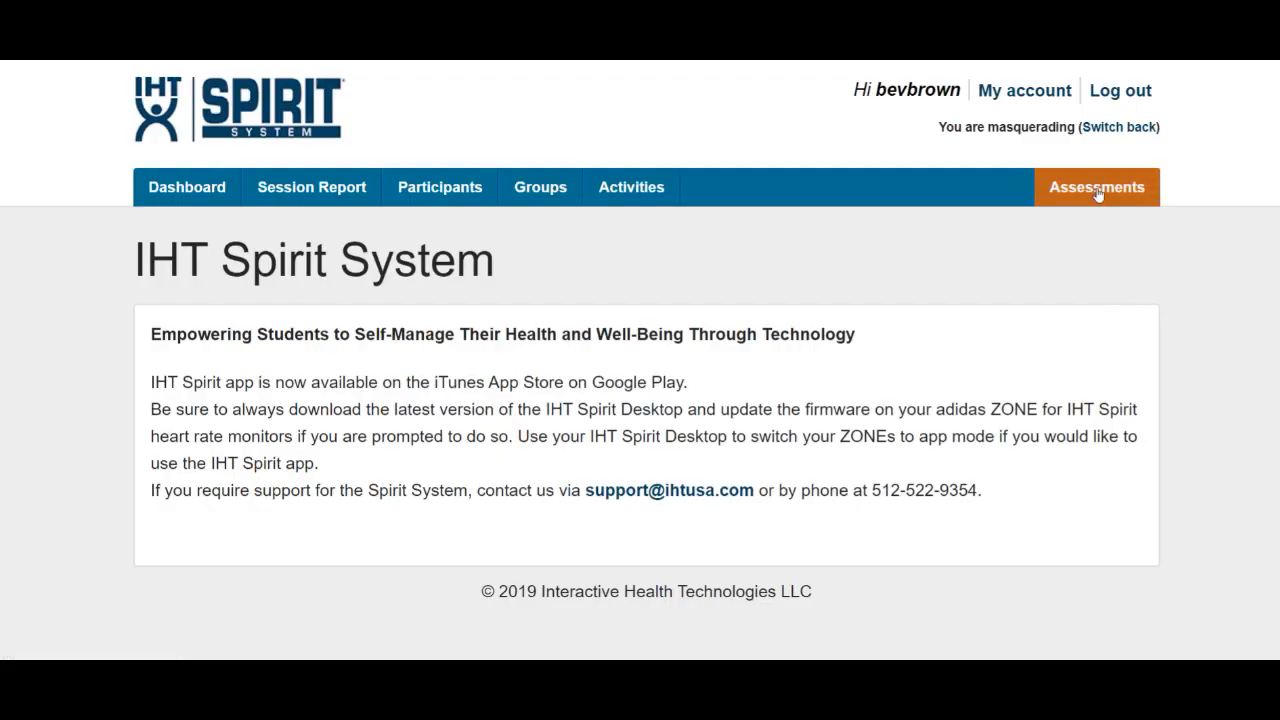
Go to Assessments and show the list of saved reports
left_click(1098, 188)
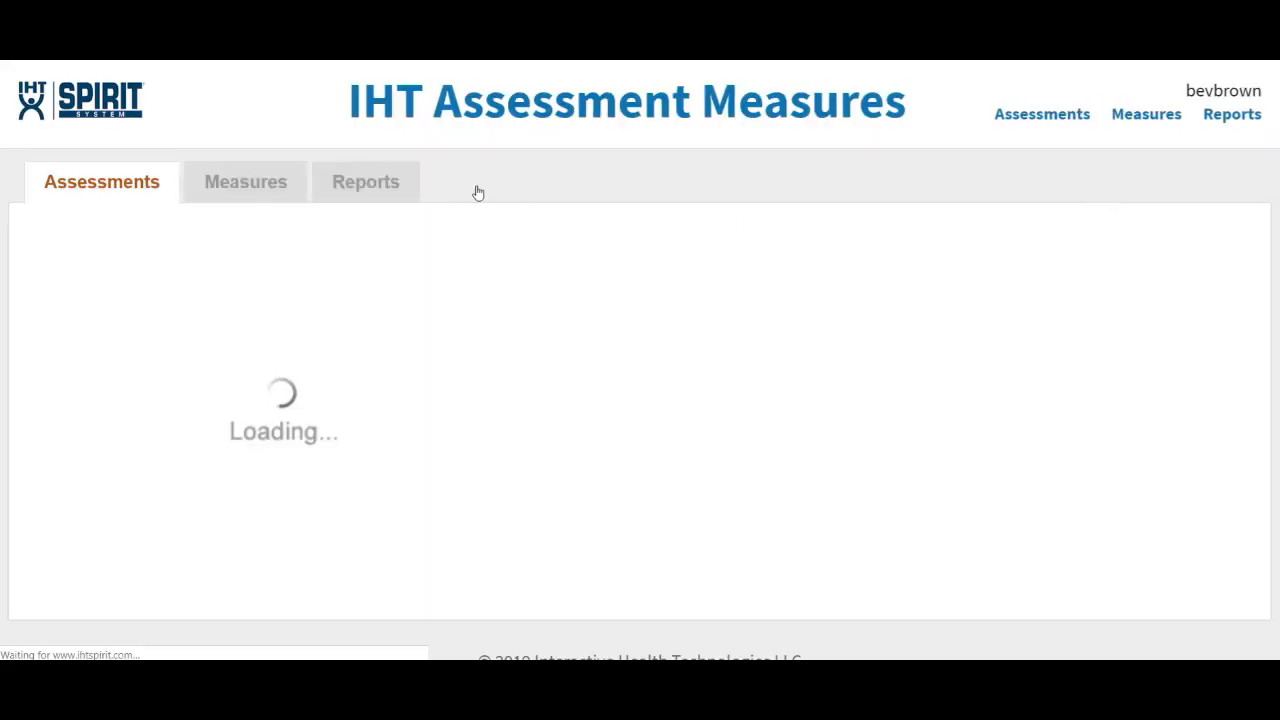
left_click(366, 180)
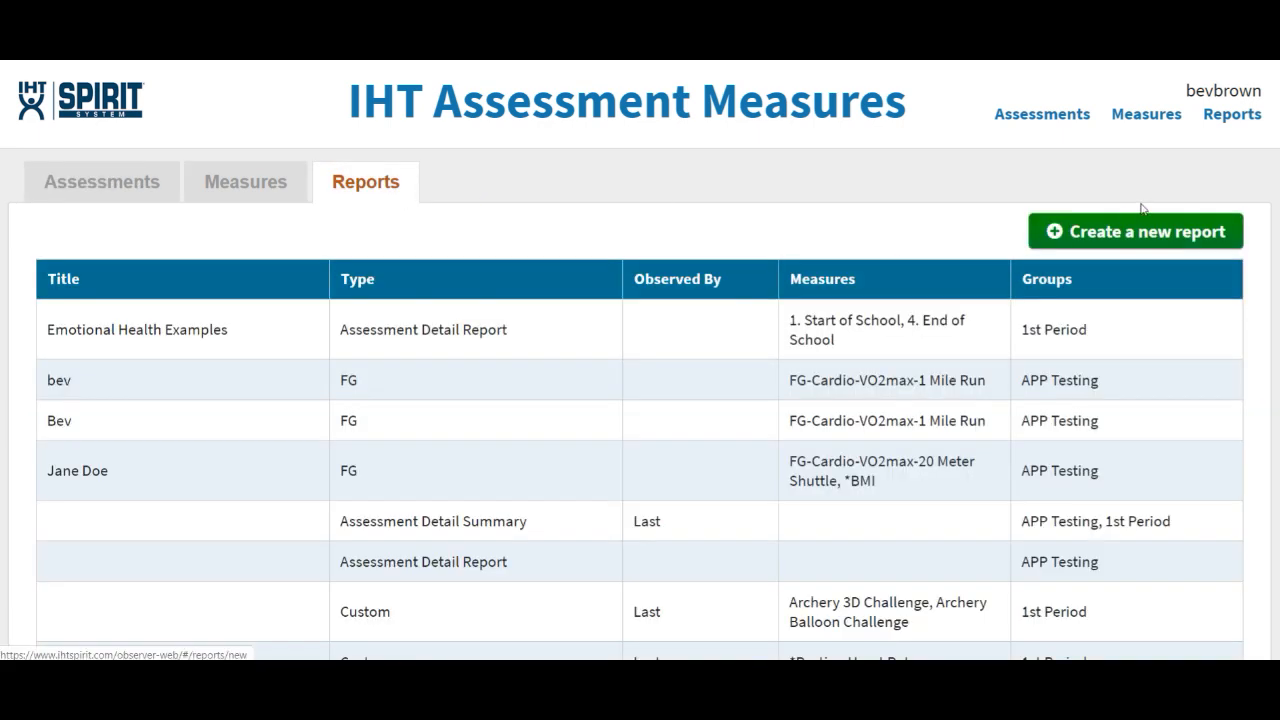
mouse_move(1120, 244)
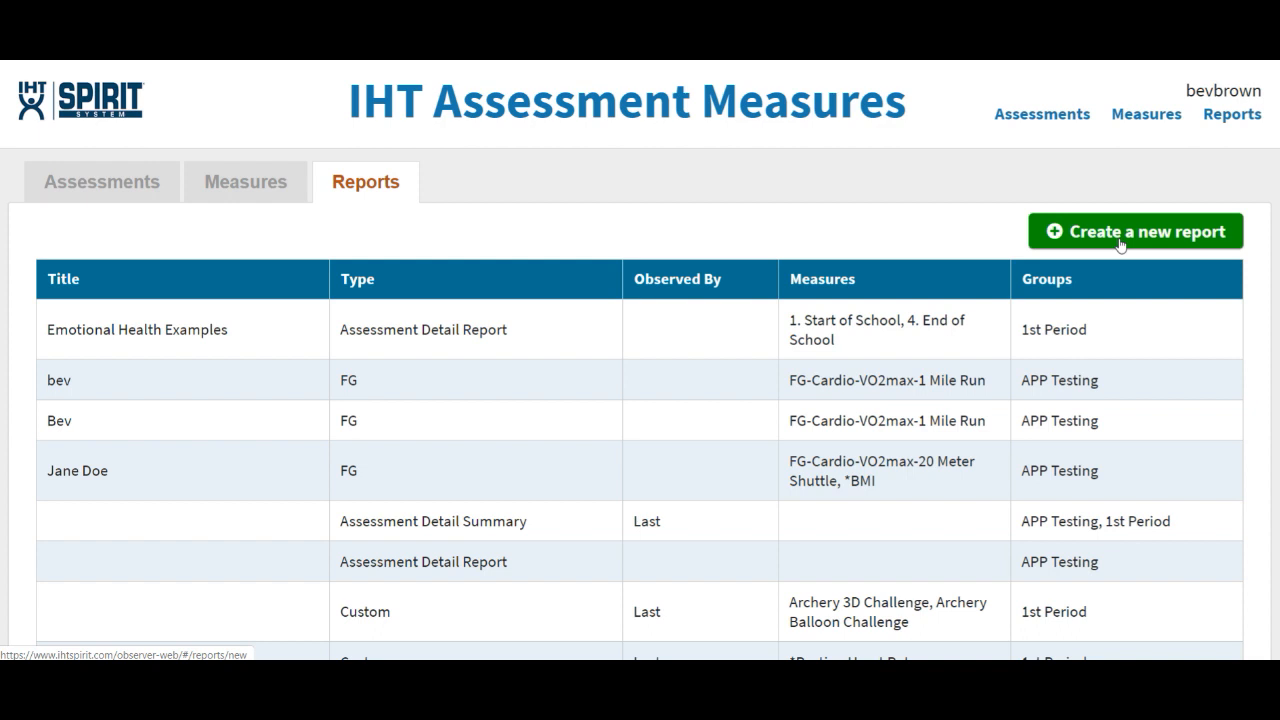
Create a new report titled 'Emotional Health' of type Assessment Detail Report
left_click(1132, 232)
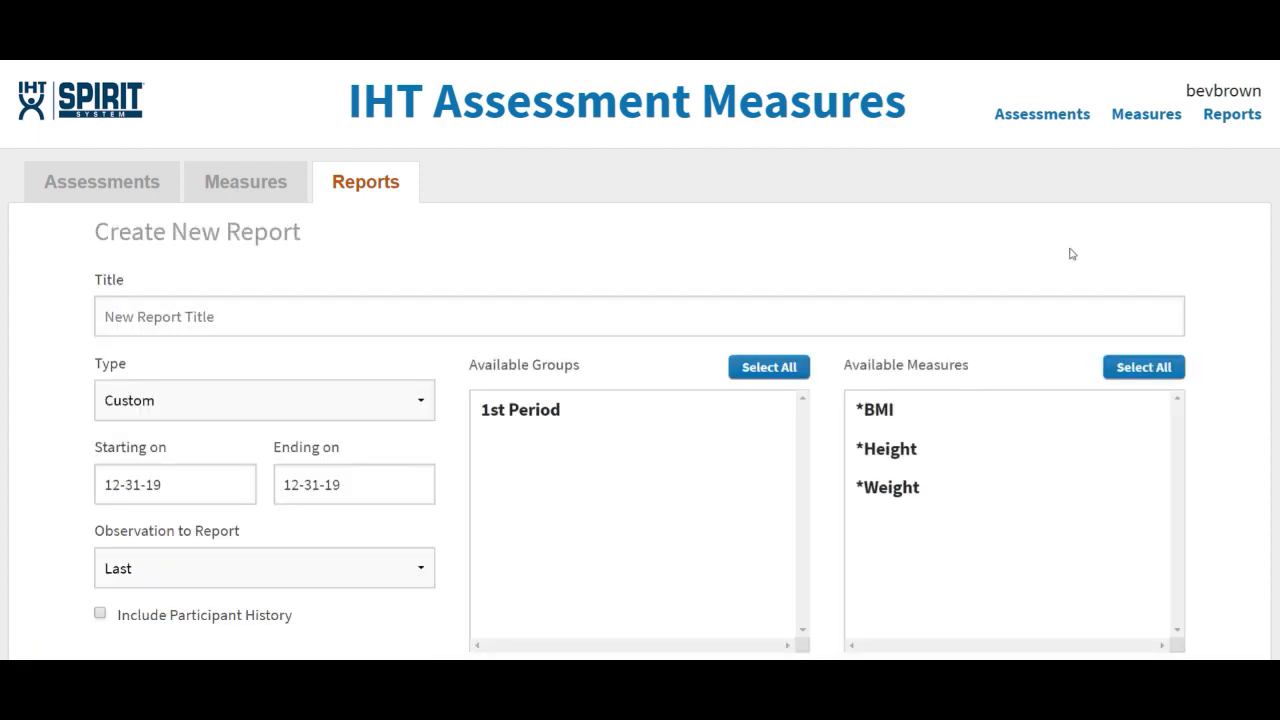
type("E")
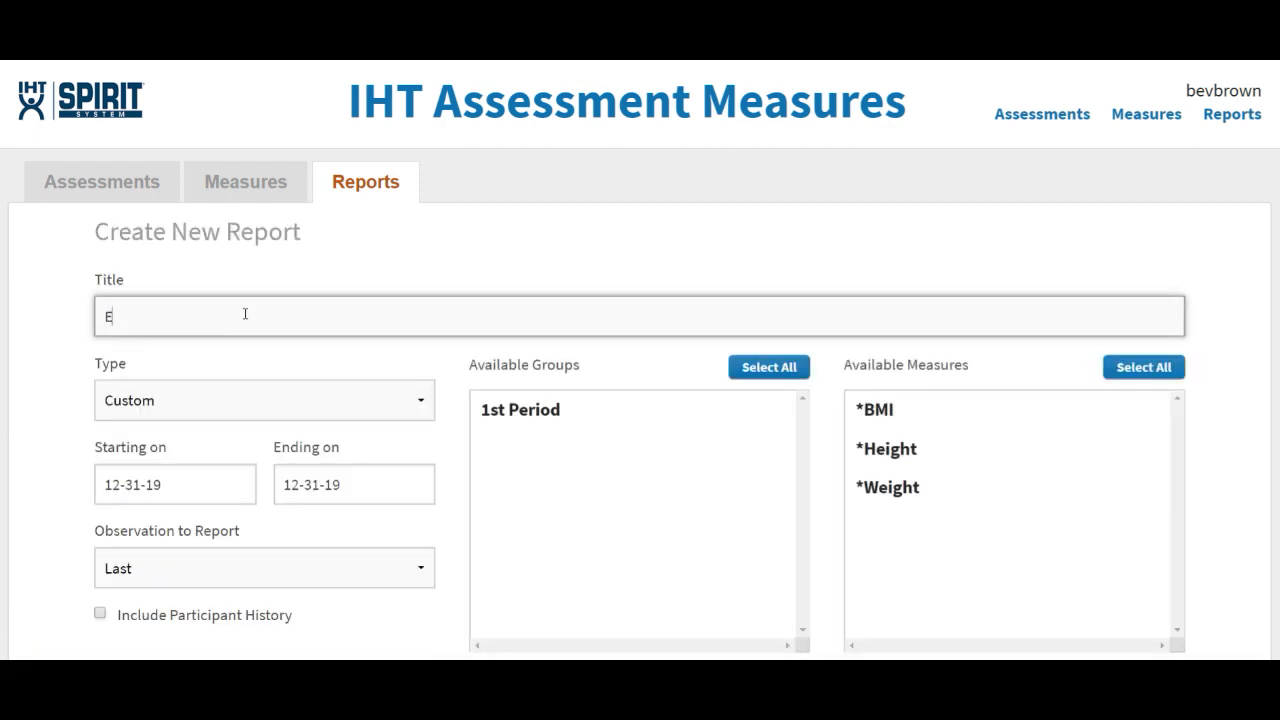
type("motional")
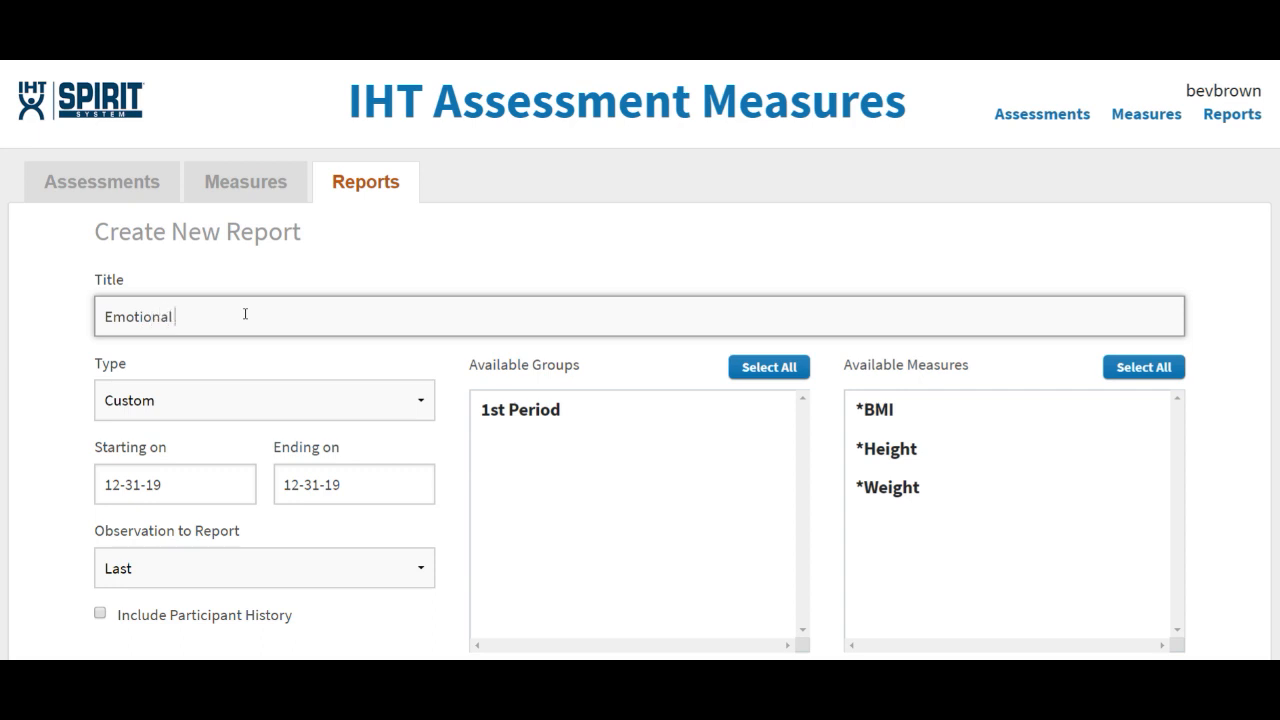
type("Health")
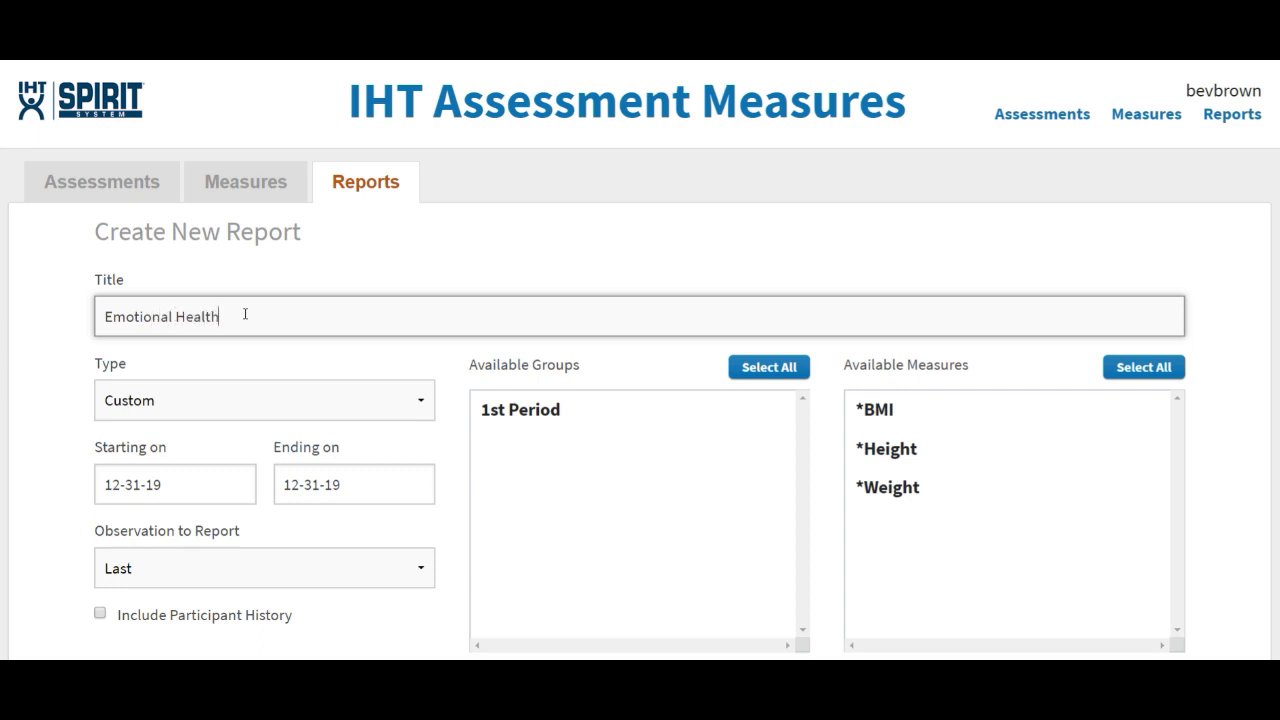
mouse_move(116, 380)
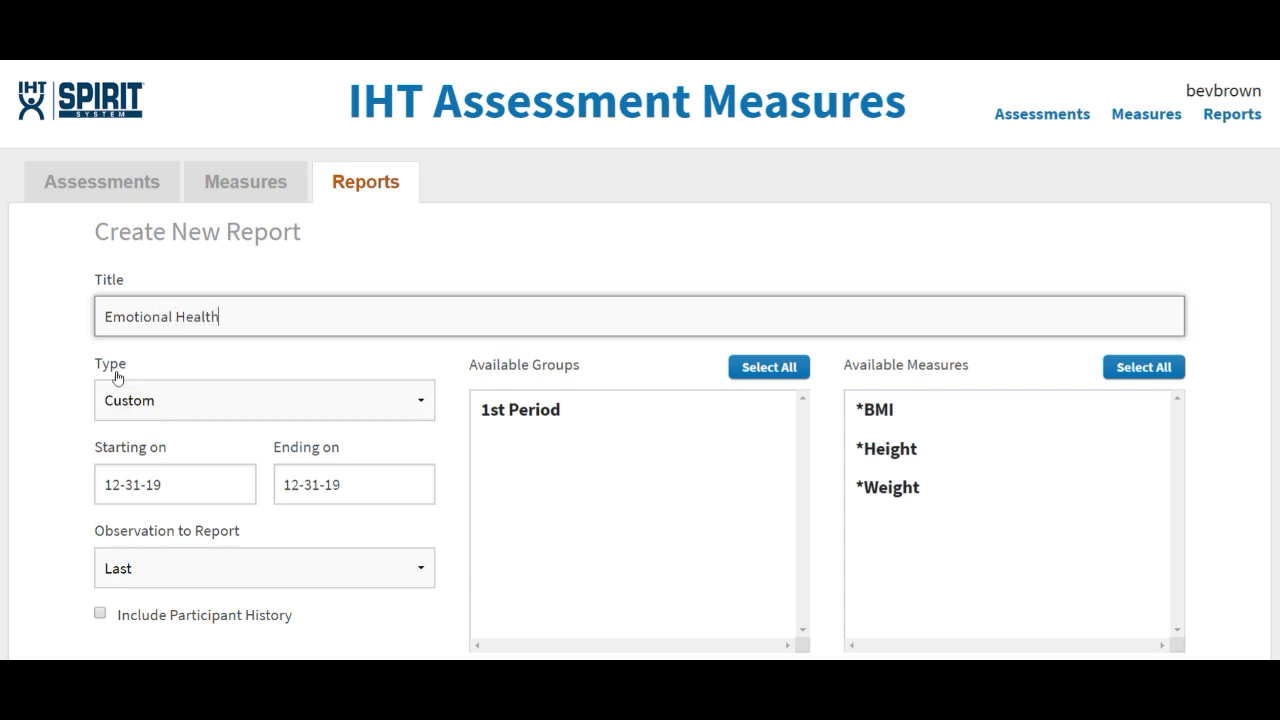
left_click(264, 400)
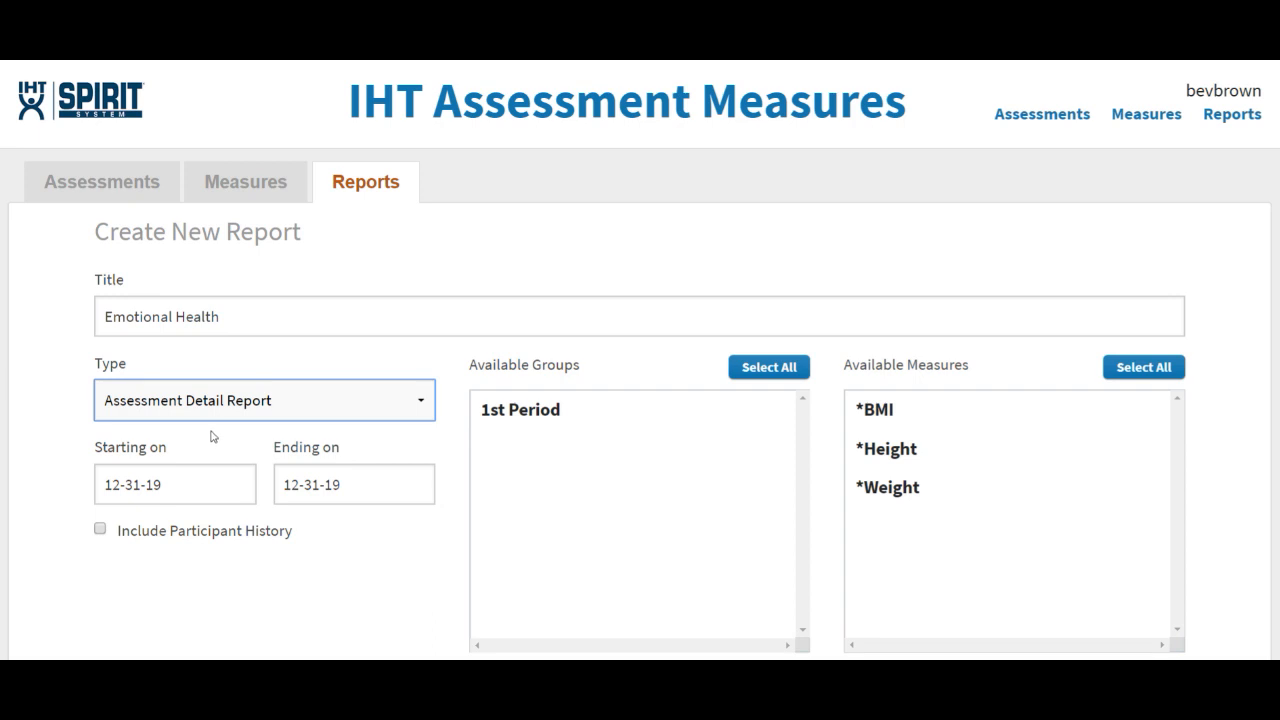
mouse_move(150, 460)
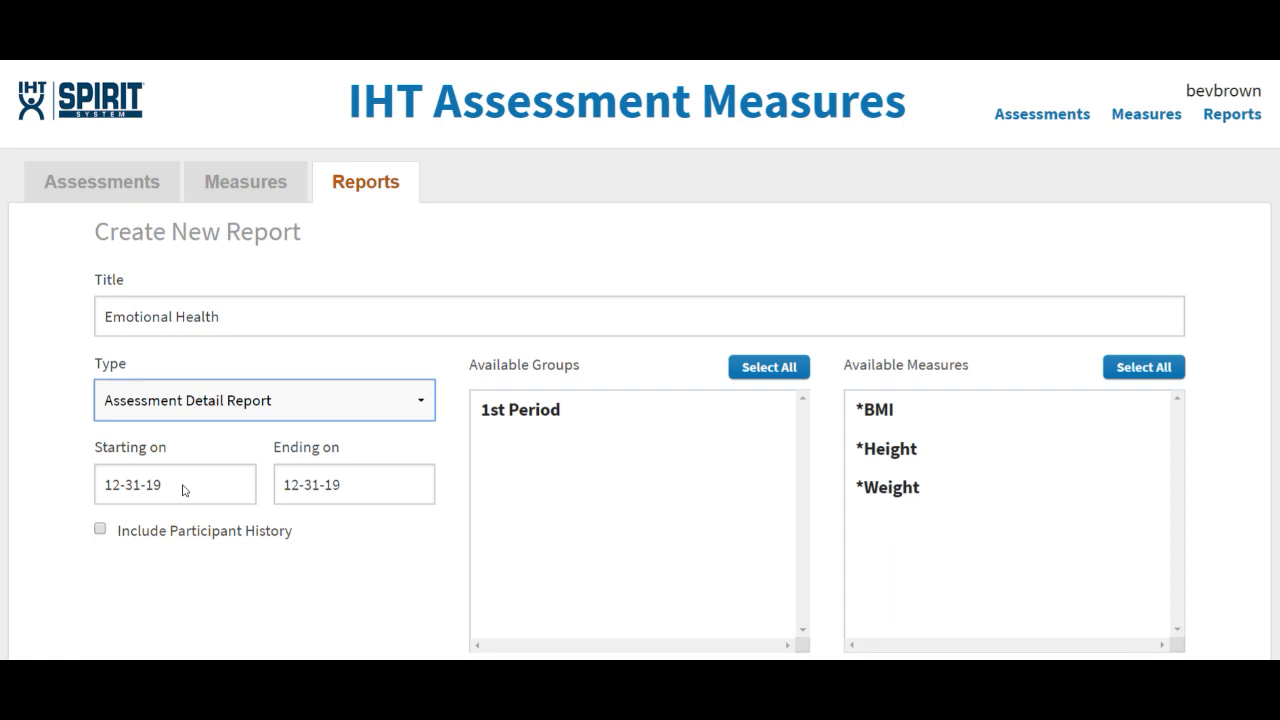
mouse_move(156, 550)
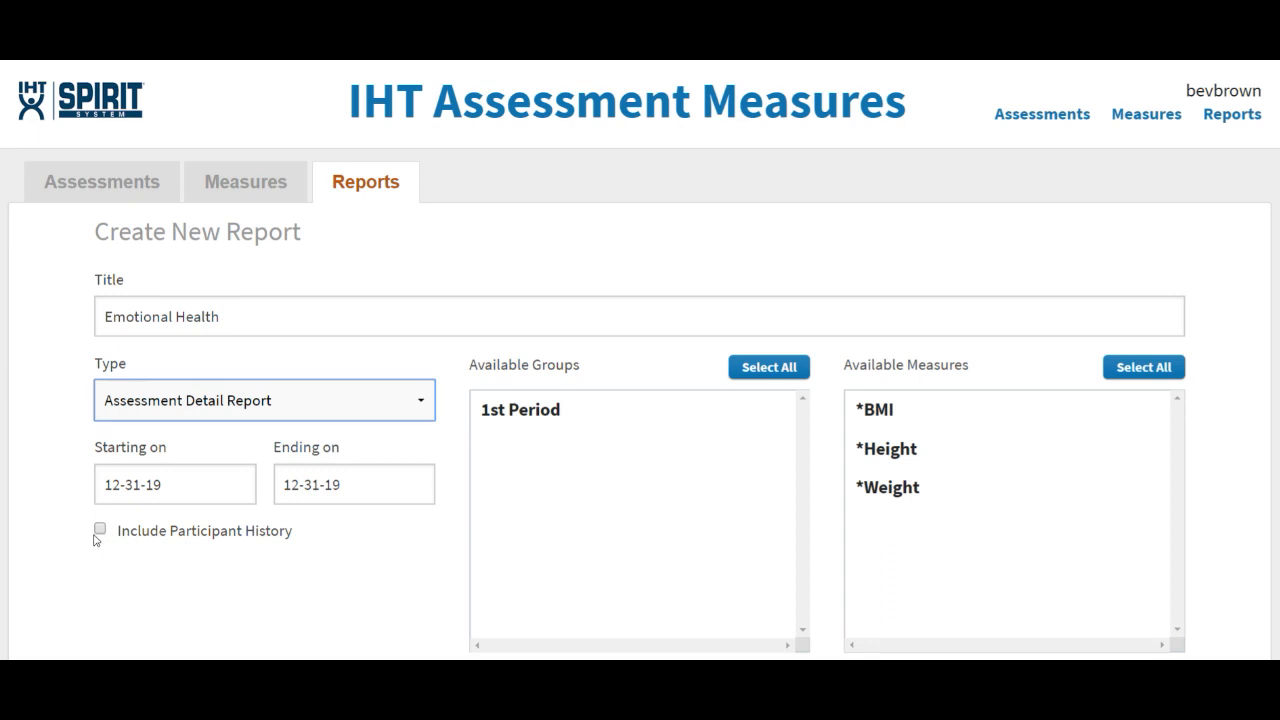
mouse_move(220, 548)
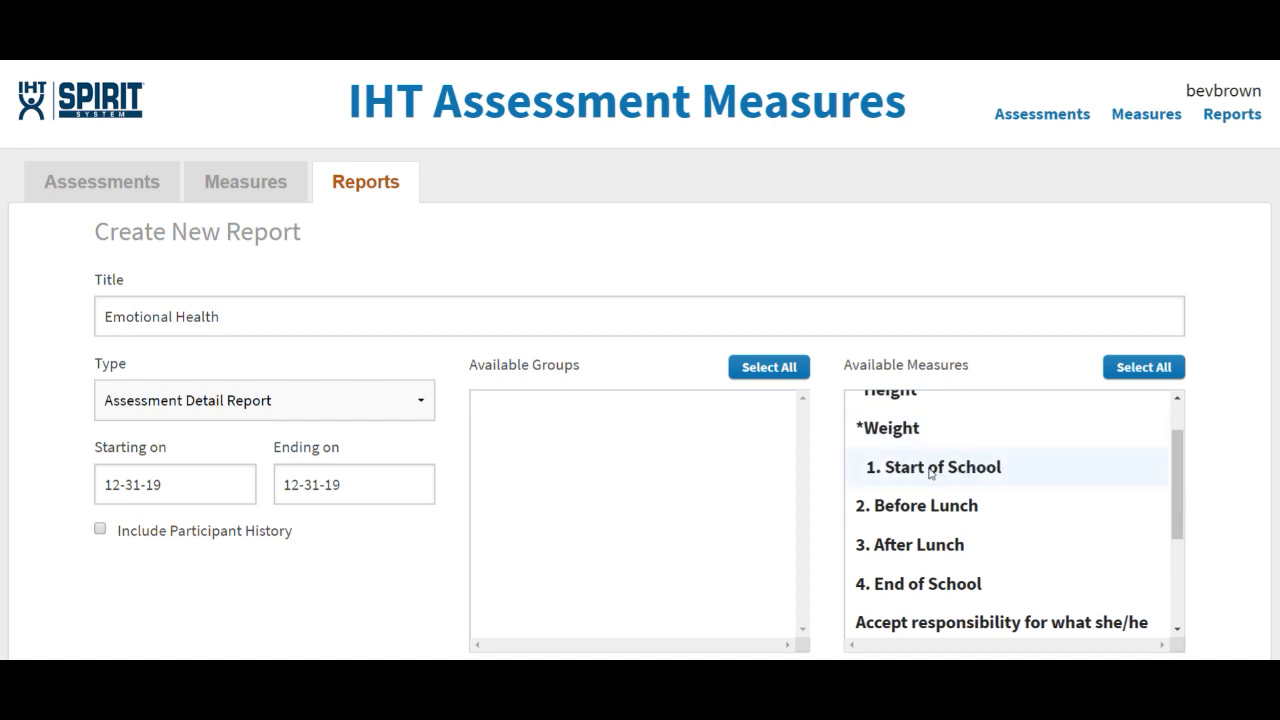
Add the 1st Period group and six emotional-health measures, then generate the report
scroll("down", 3)
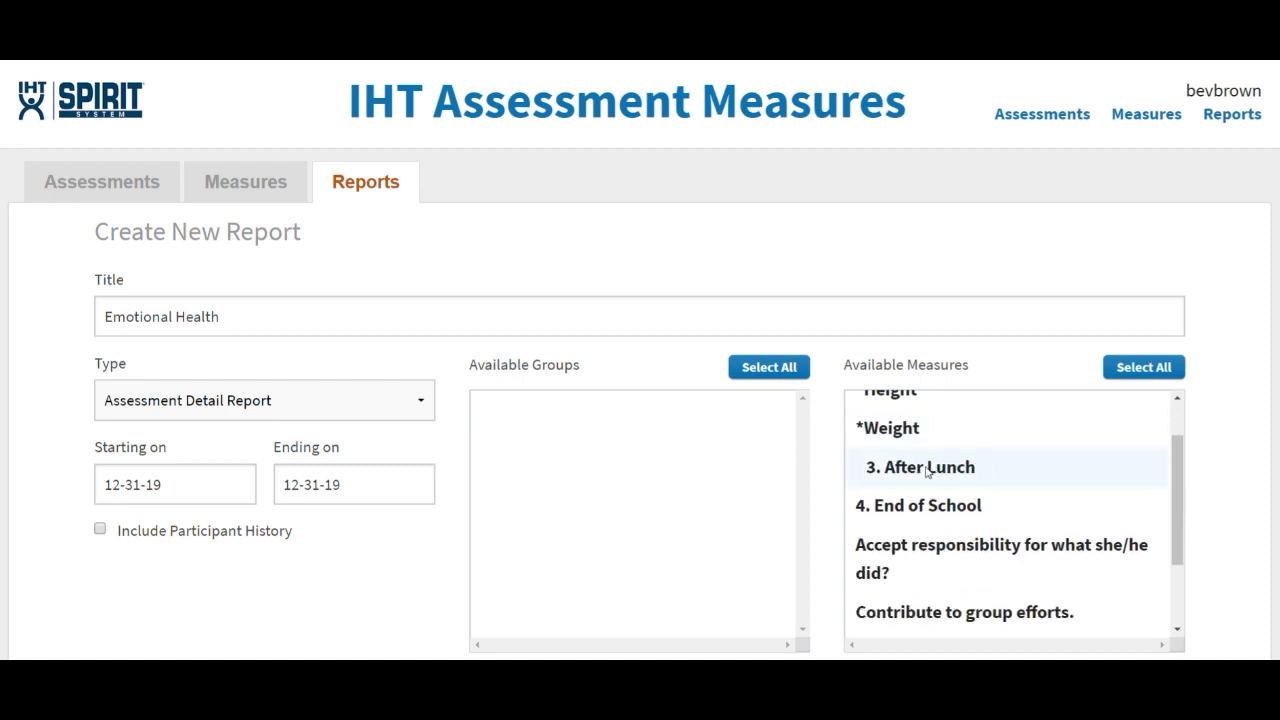
scroll("down", 3)
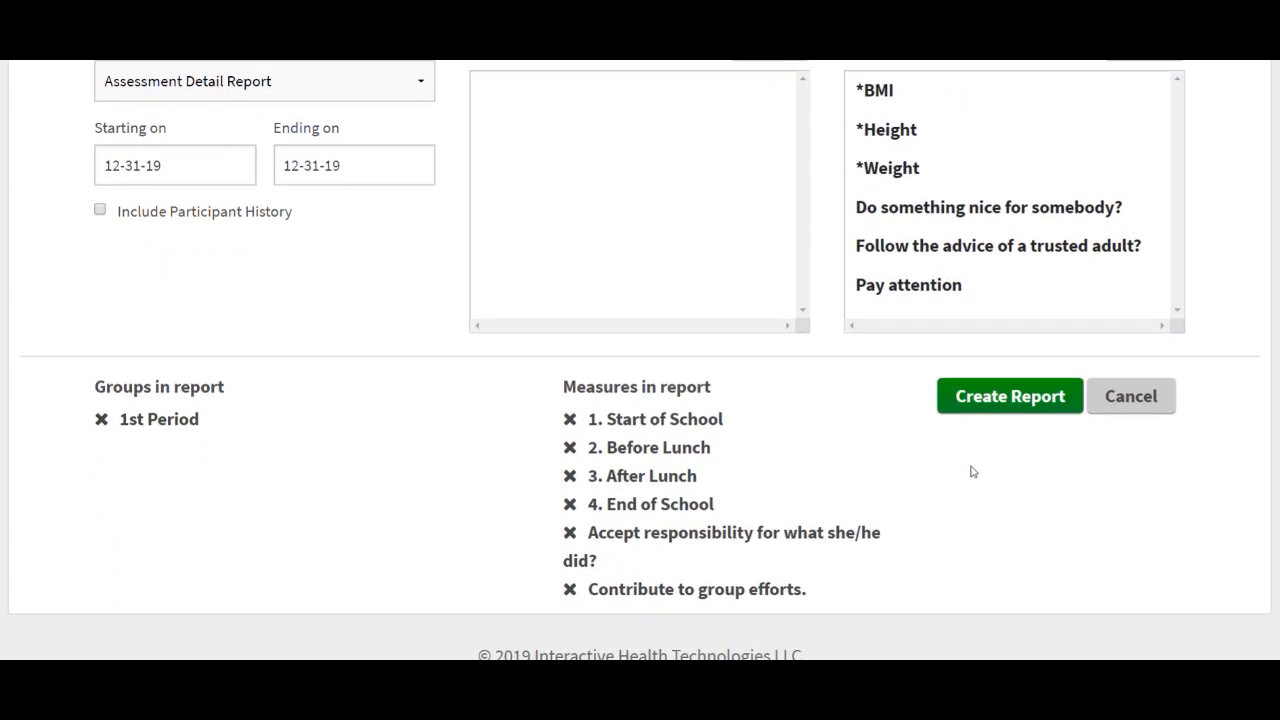
mouse_move(984, 454)
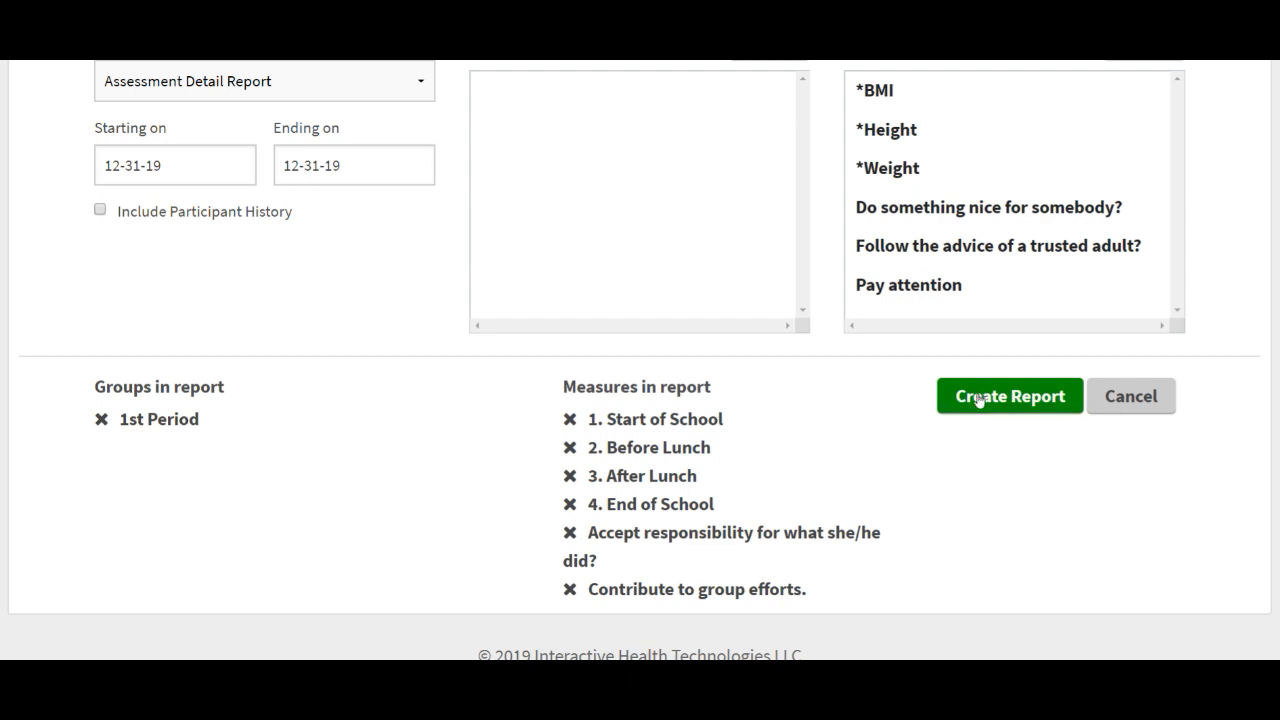
left_click(1008, 396)
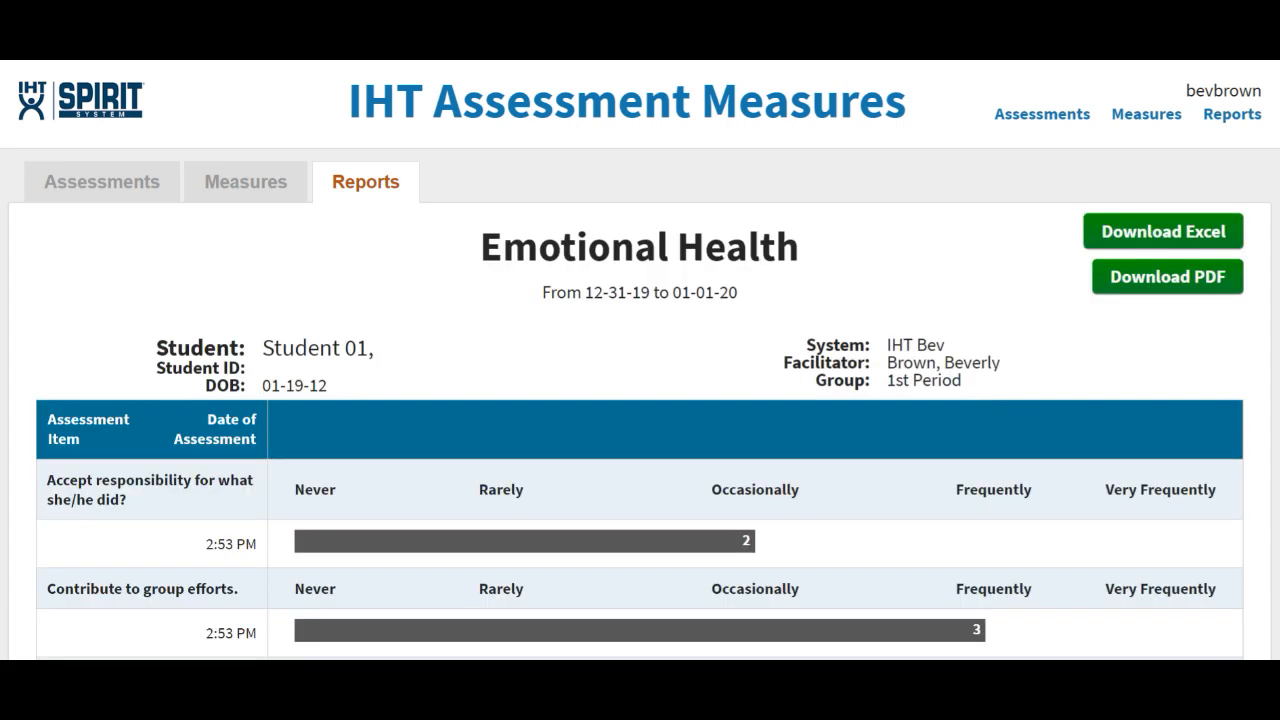
Review Student 01's rating bars through Before Lunch and After Lunch items
scroll("down", 3)
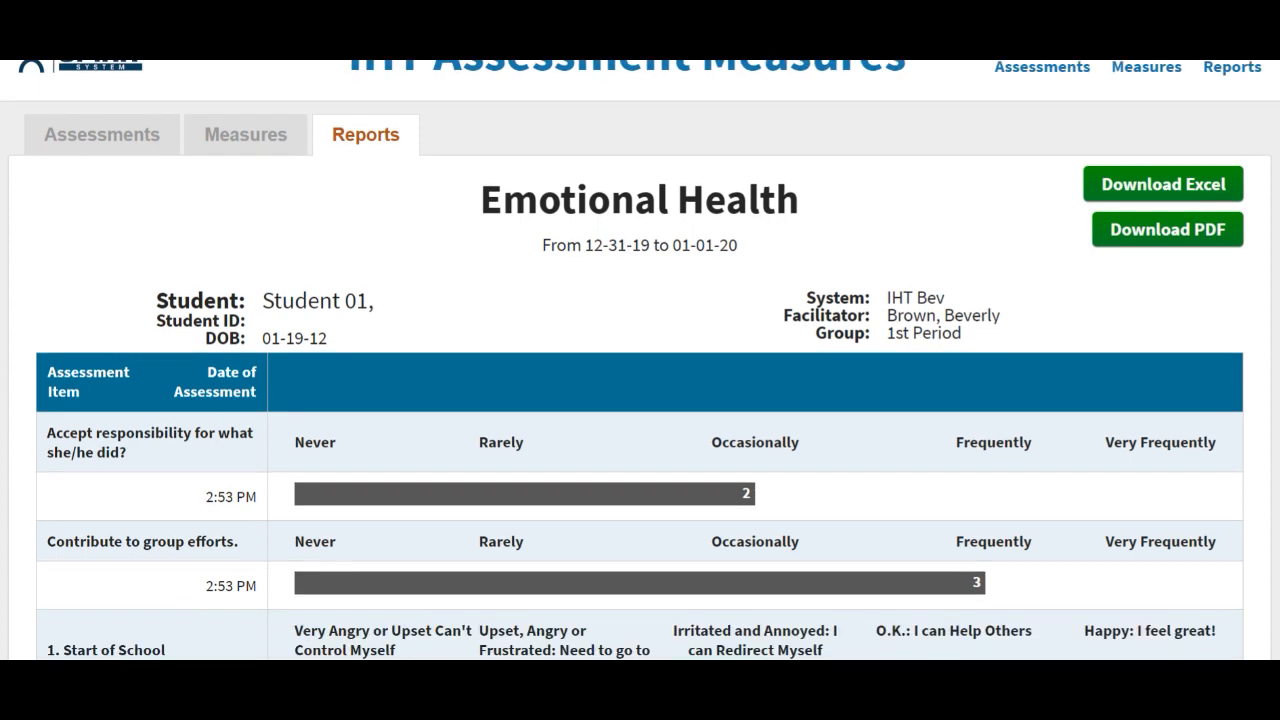
scroll("down", 3)
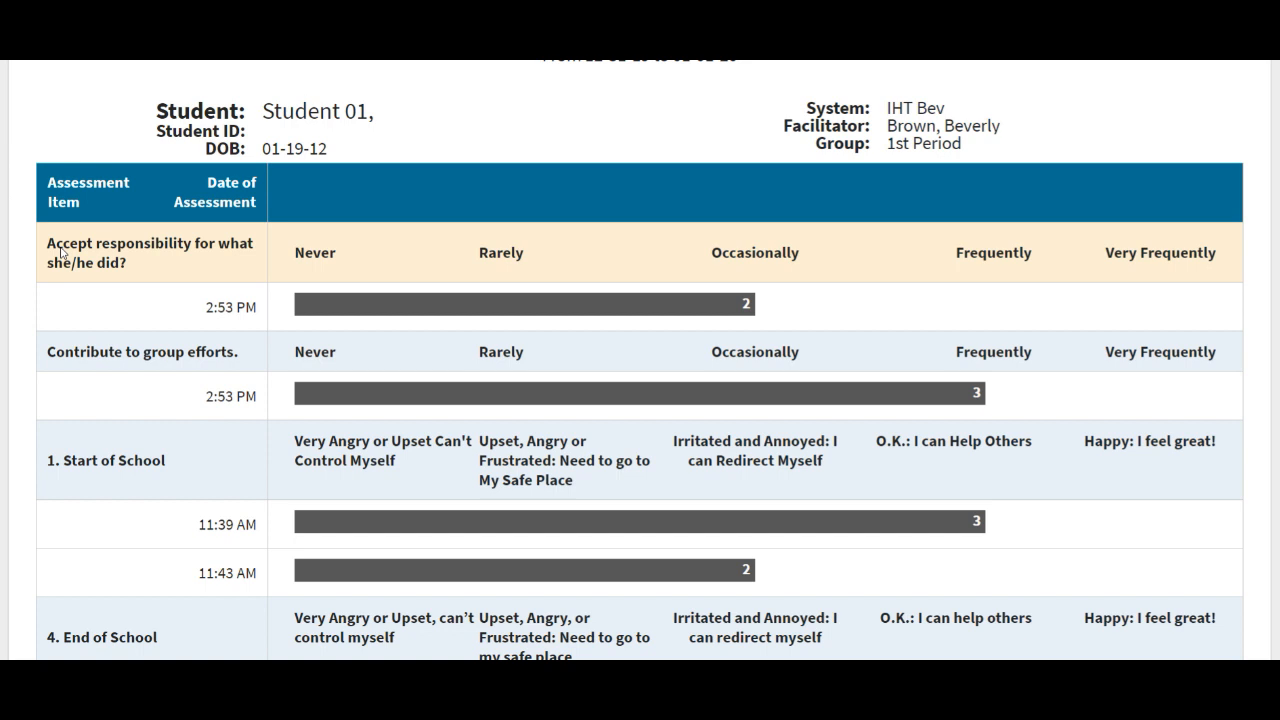
mouse_move(136, 266)
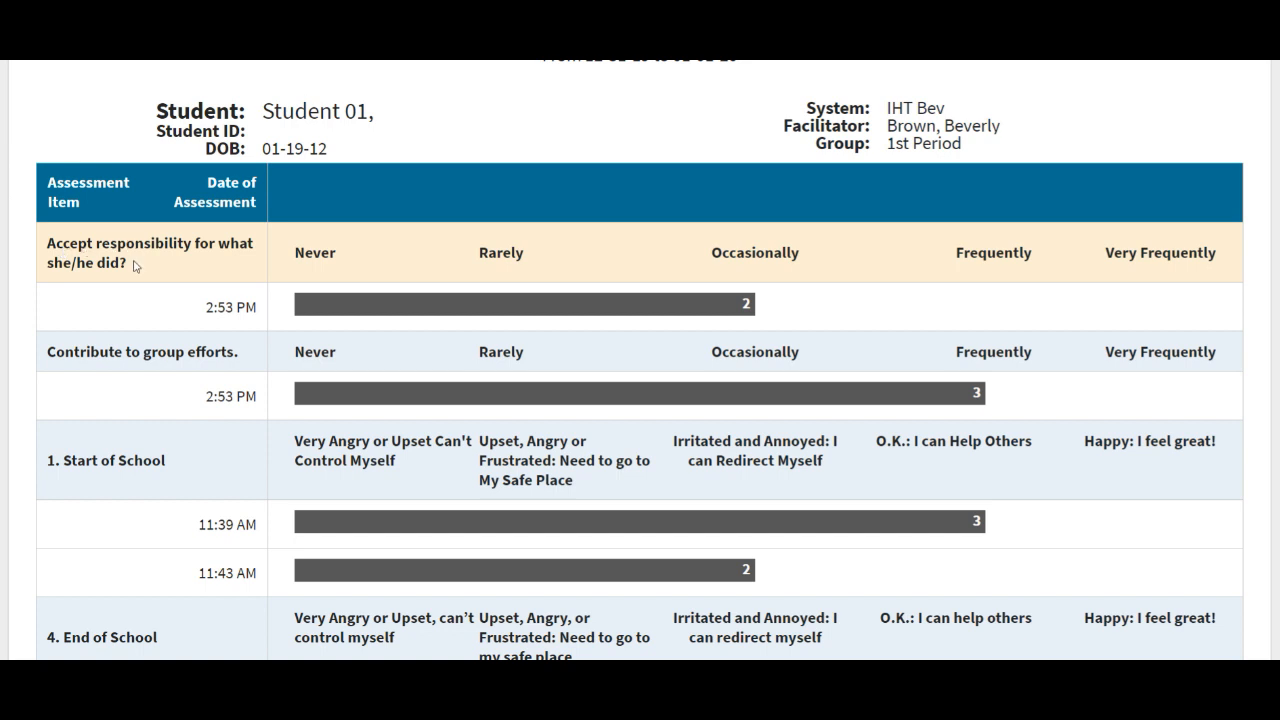
mouse_move(186, 256)
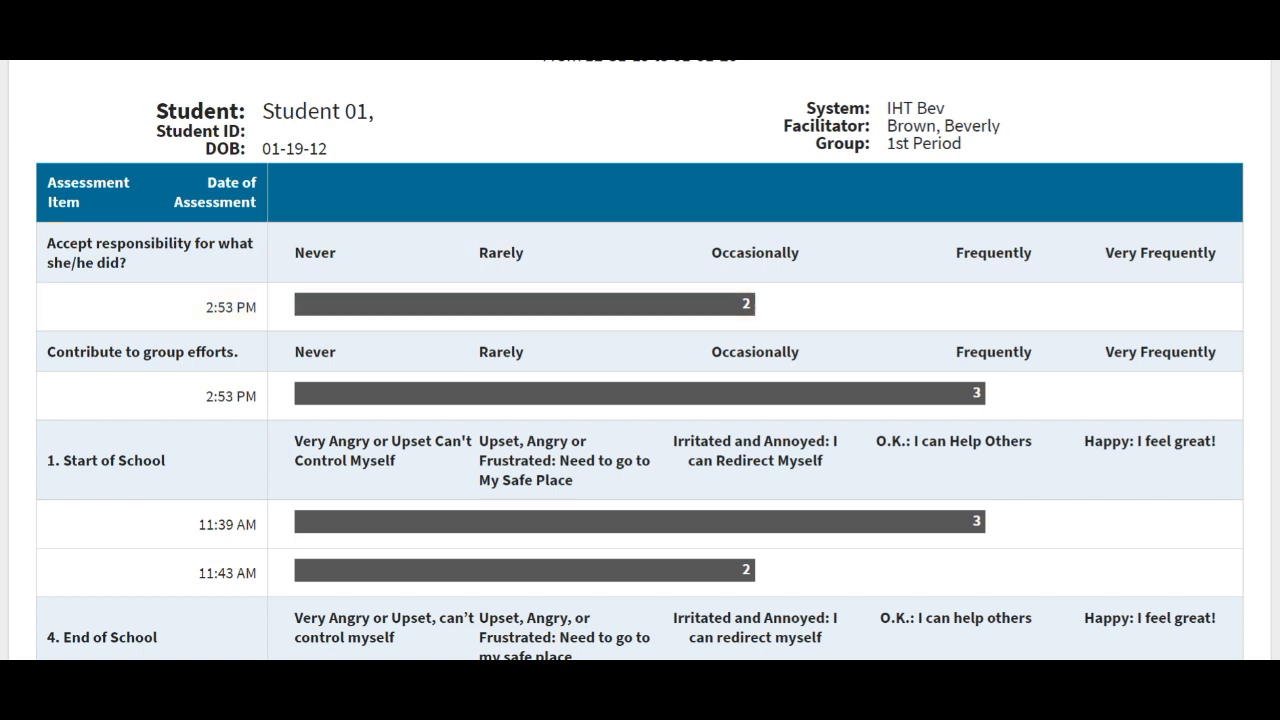
scroll("down", 3)
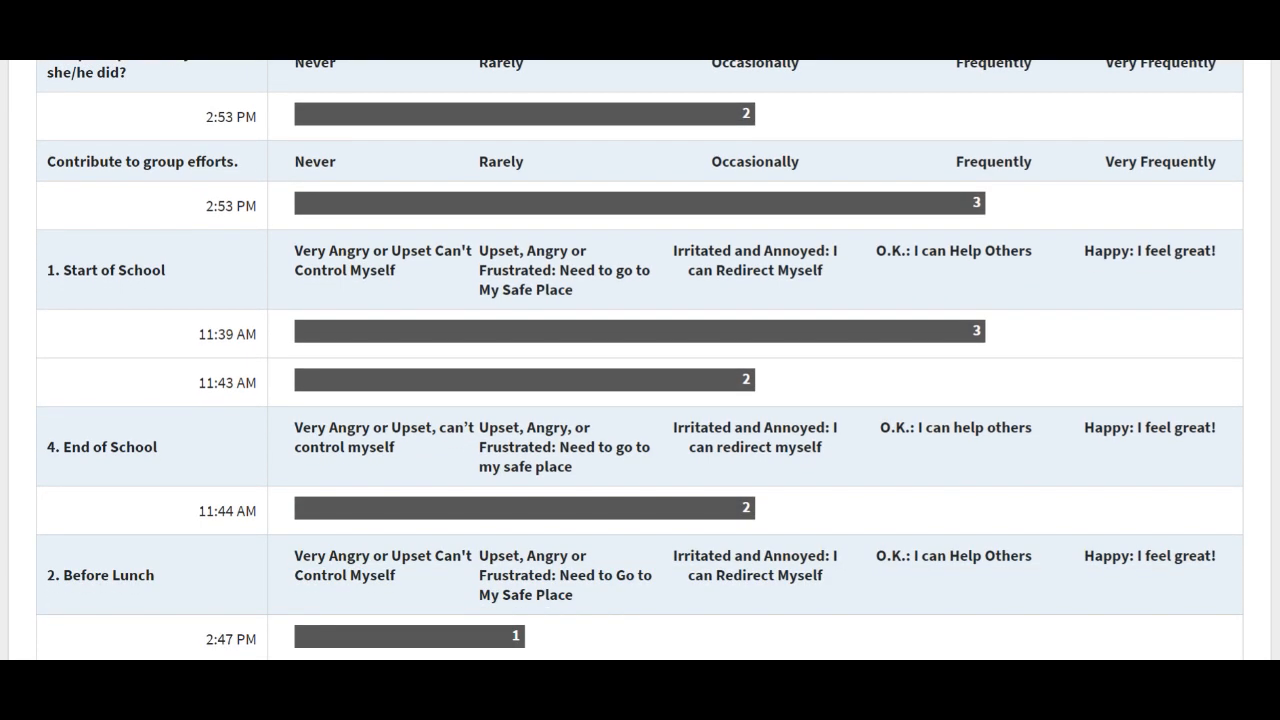
scroll("down", 3)
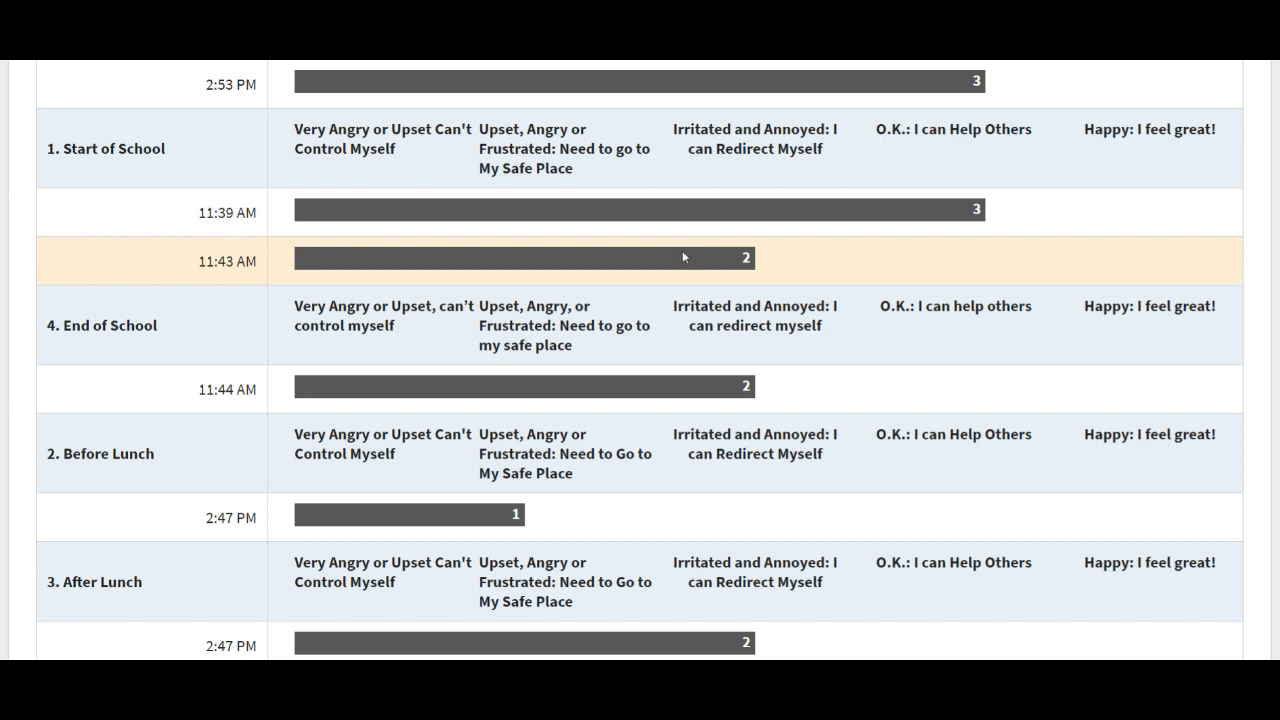
mouse_move(720, 412)
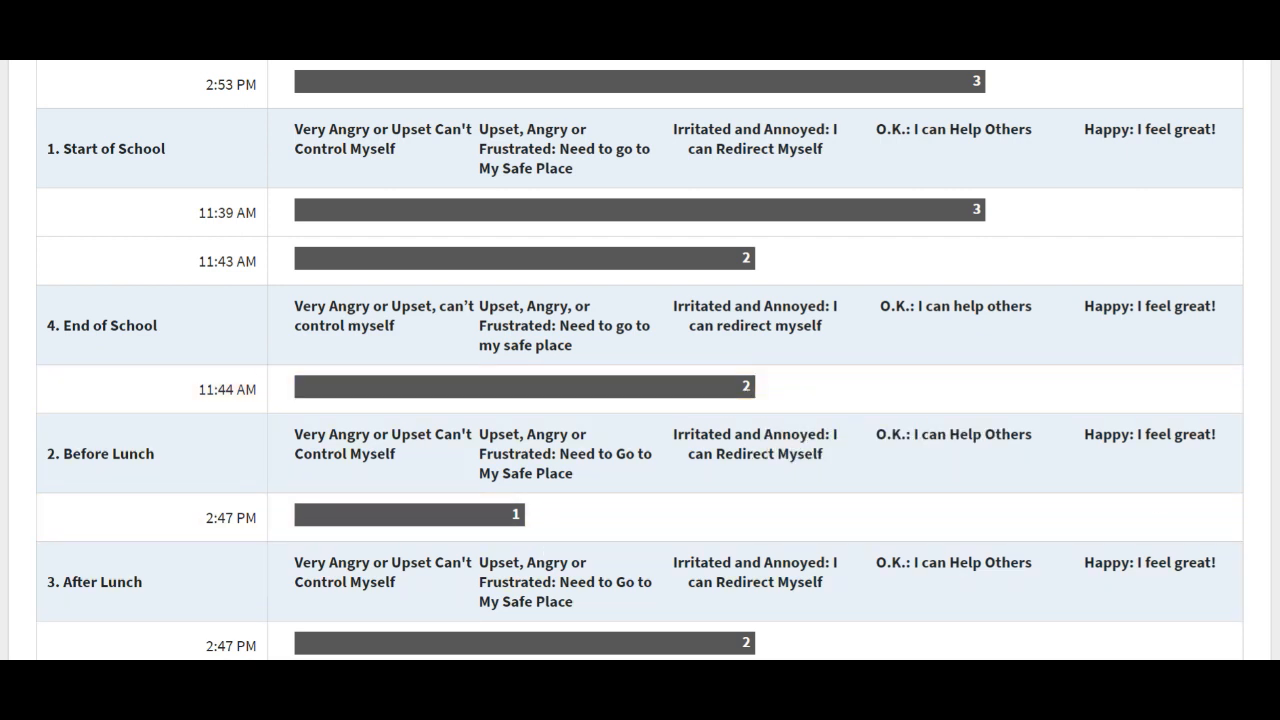
scroll("down", 3)
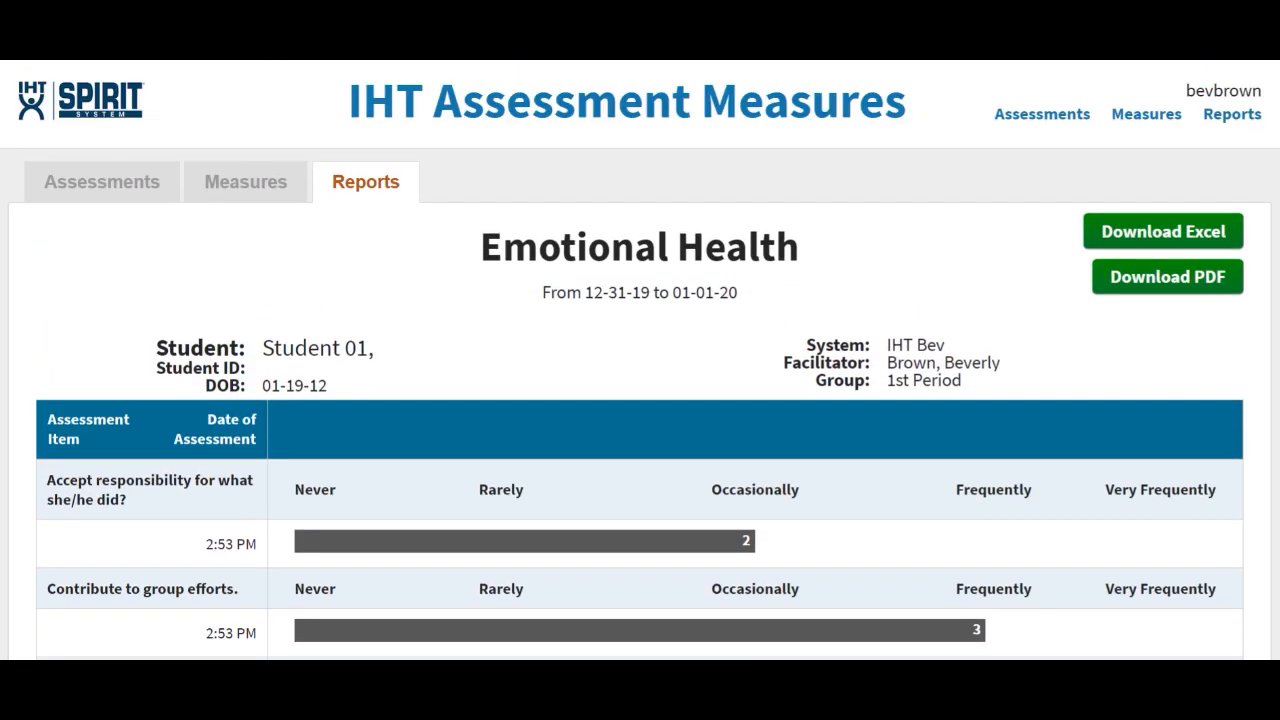
Start a new report titled 'Custom' from the Reports list
left_click(364, 180)
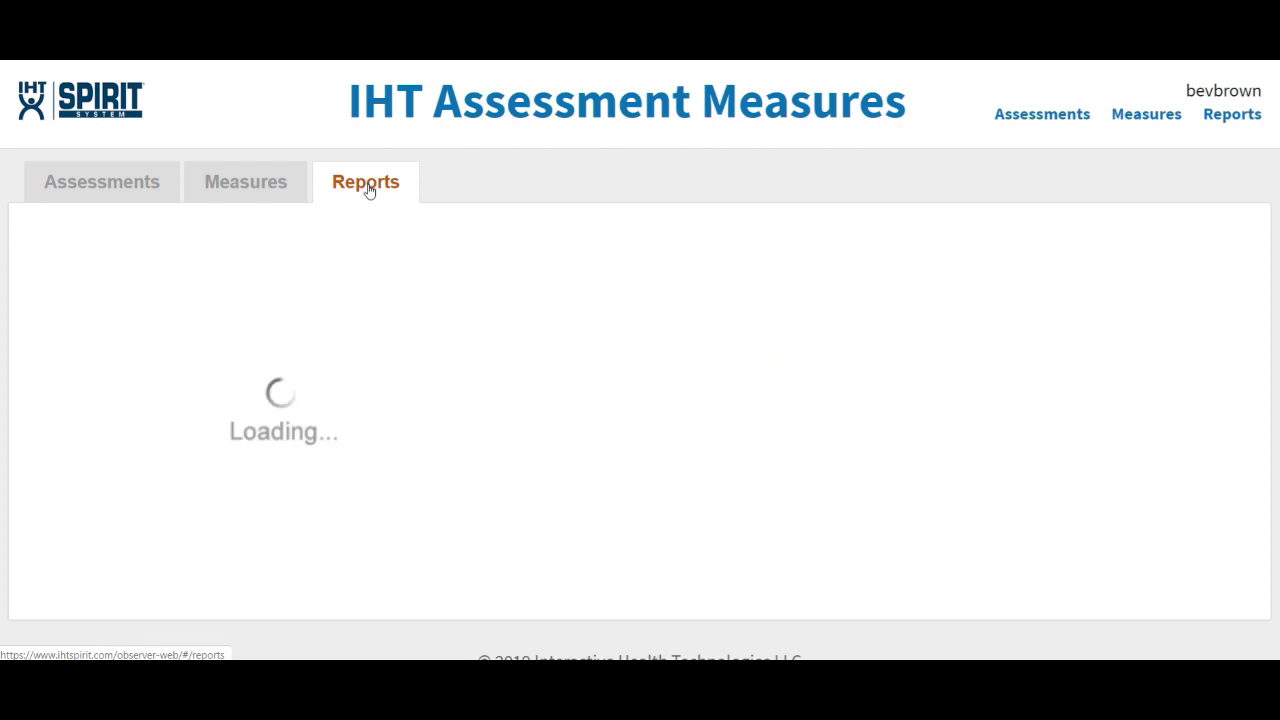
left_click(364, 180)
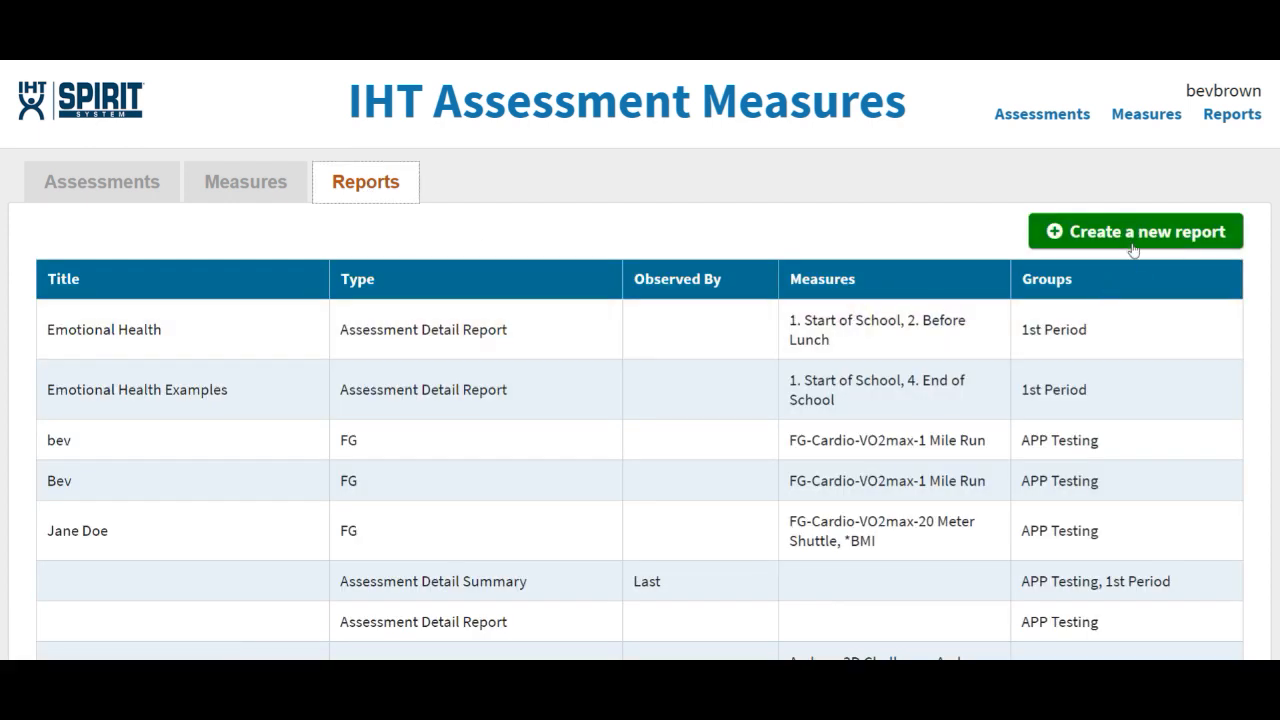
left_click(1136, 232)
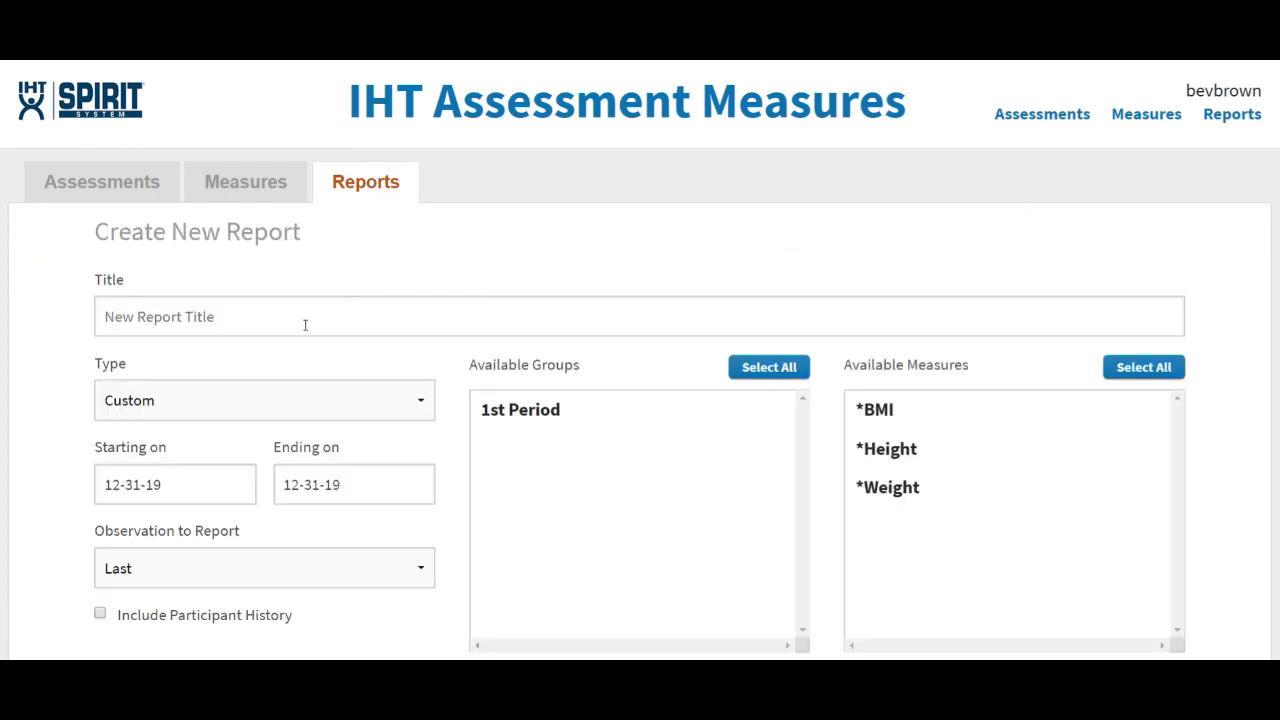
type("Custom")
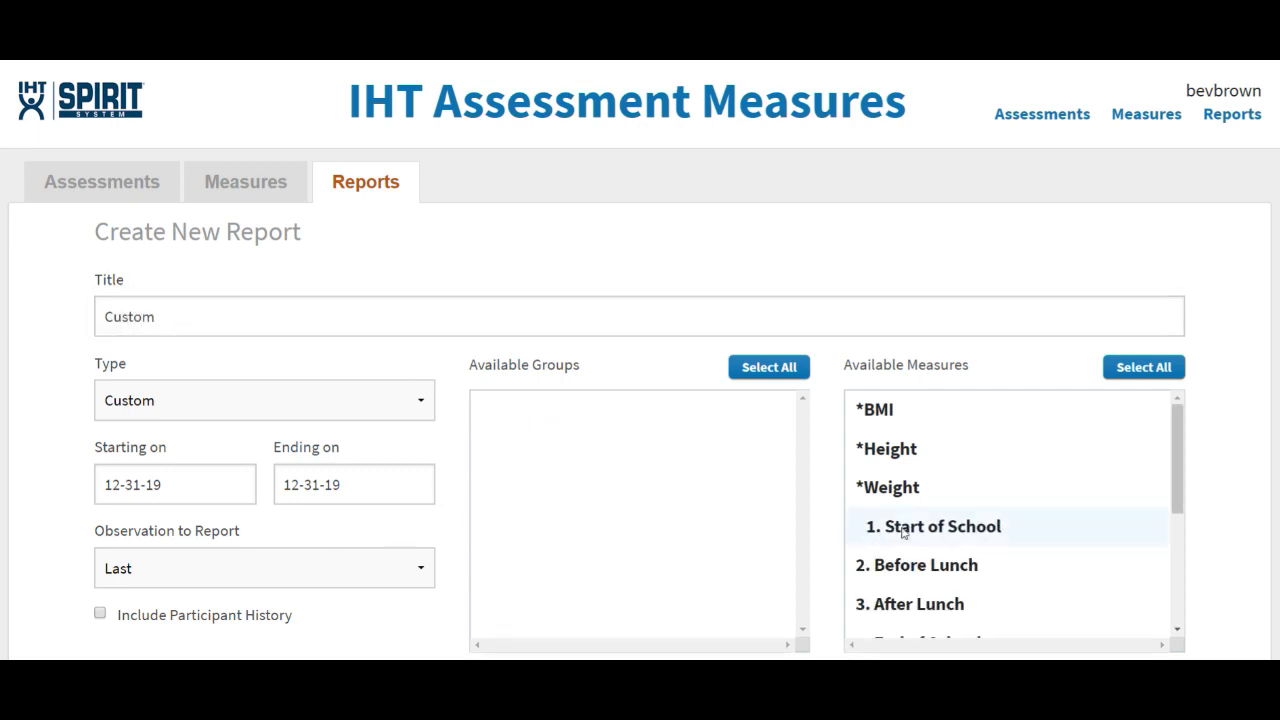
Add the 1st Period group and six measures from Start of School onward
scroll("down", 3)
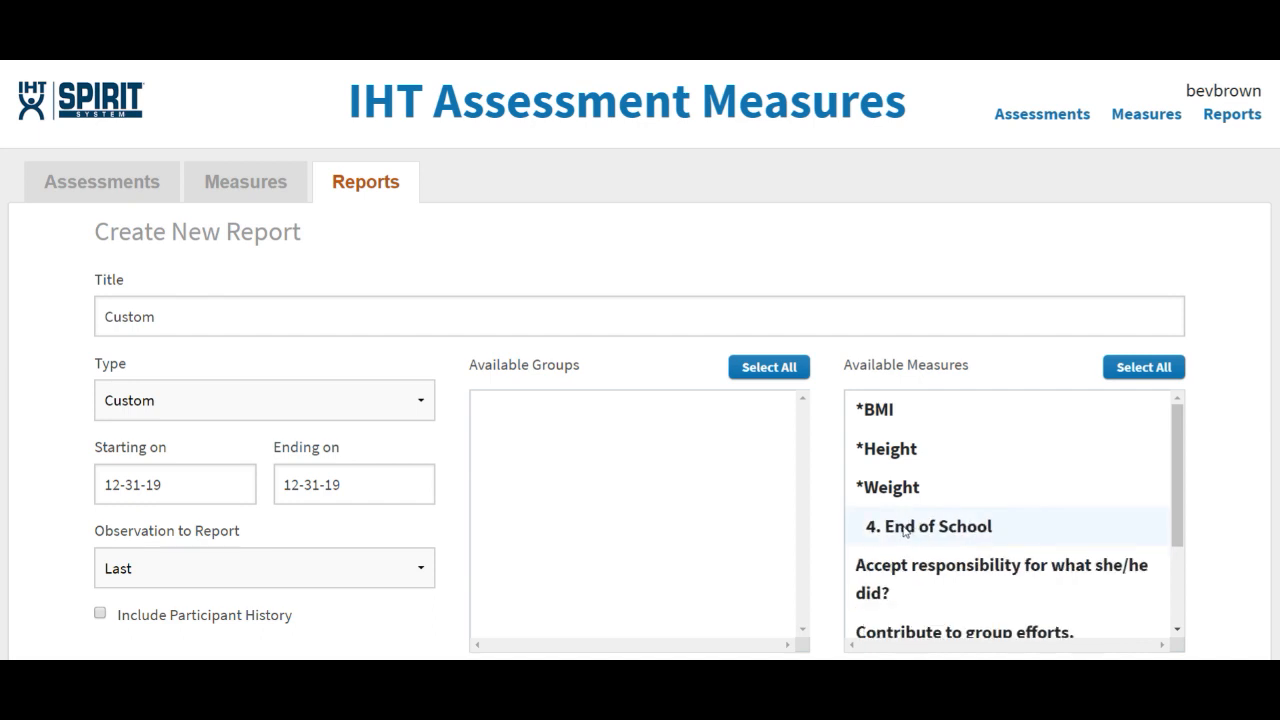
scroll("down", 3)
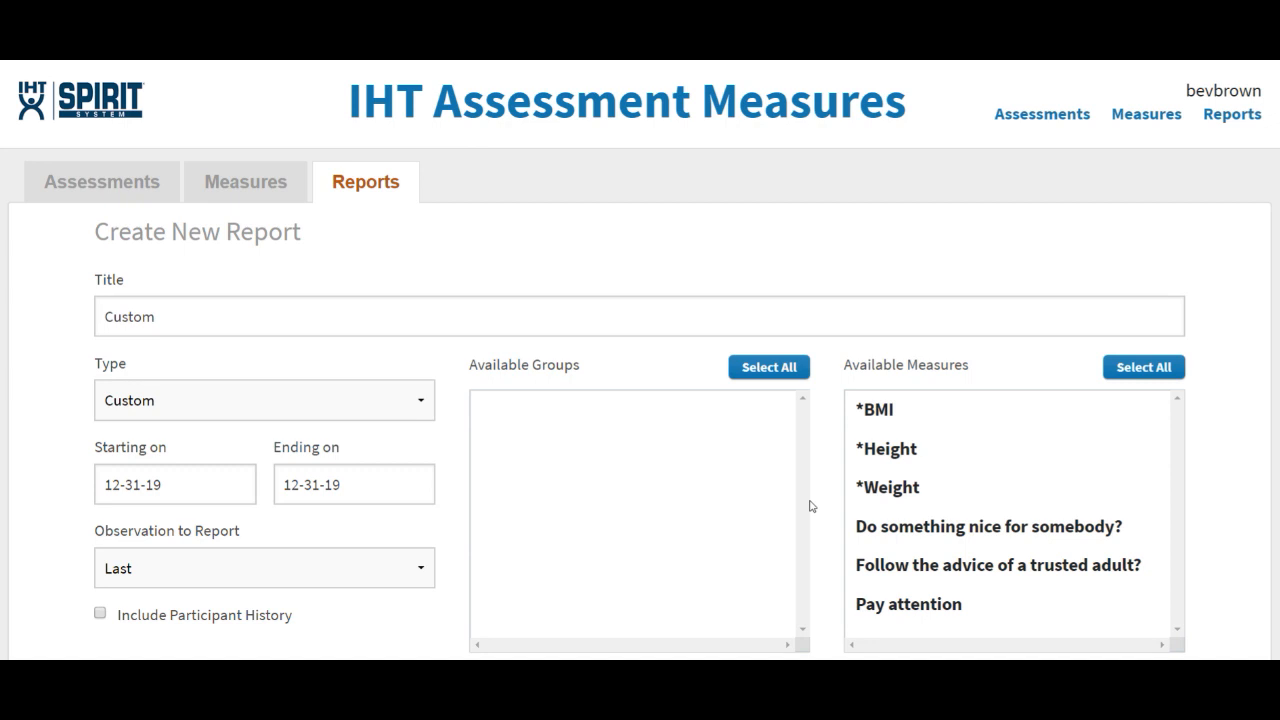
scroll("down", 3)
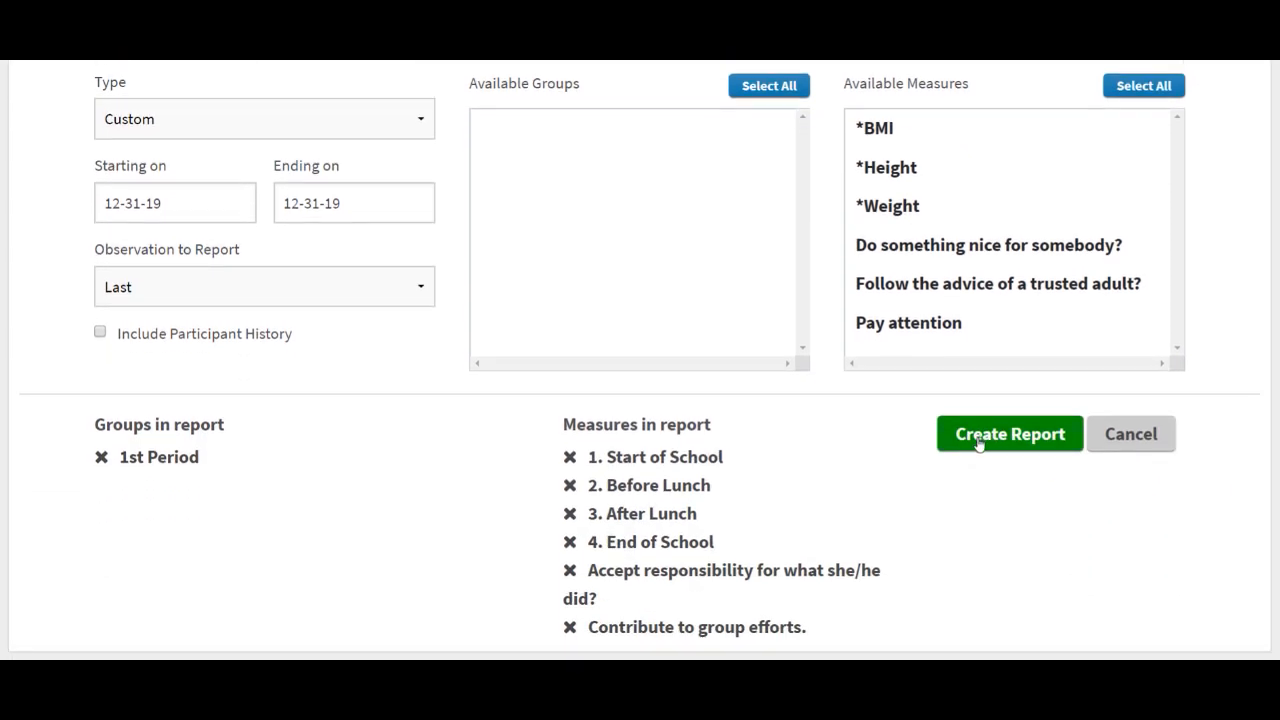
Generate the Custom report table of 1st Period students' scores across six measures
left_click(1008, 432)
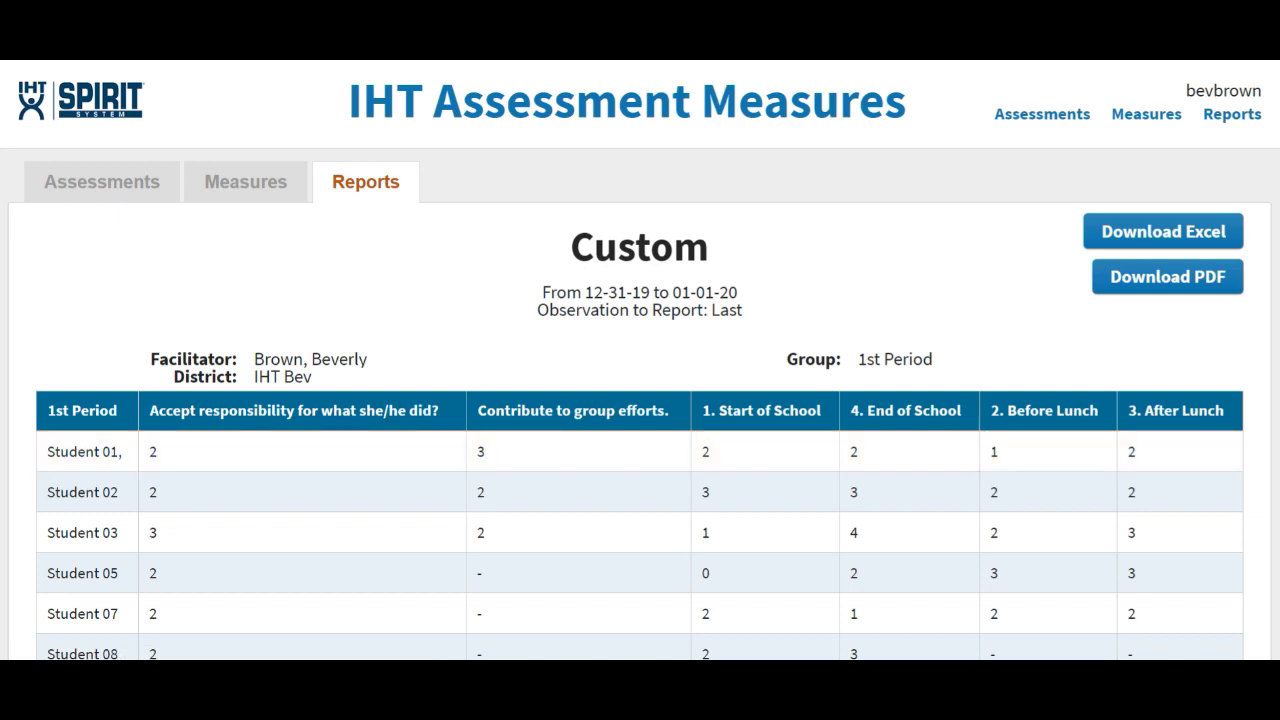
scroll("down", 3)
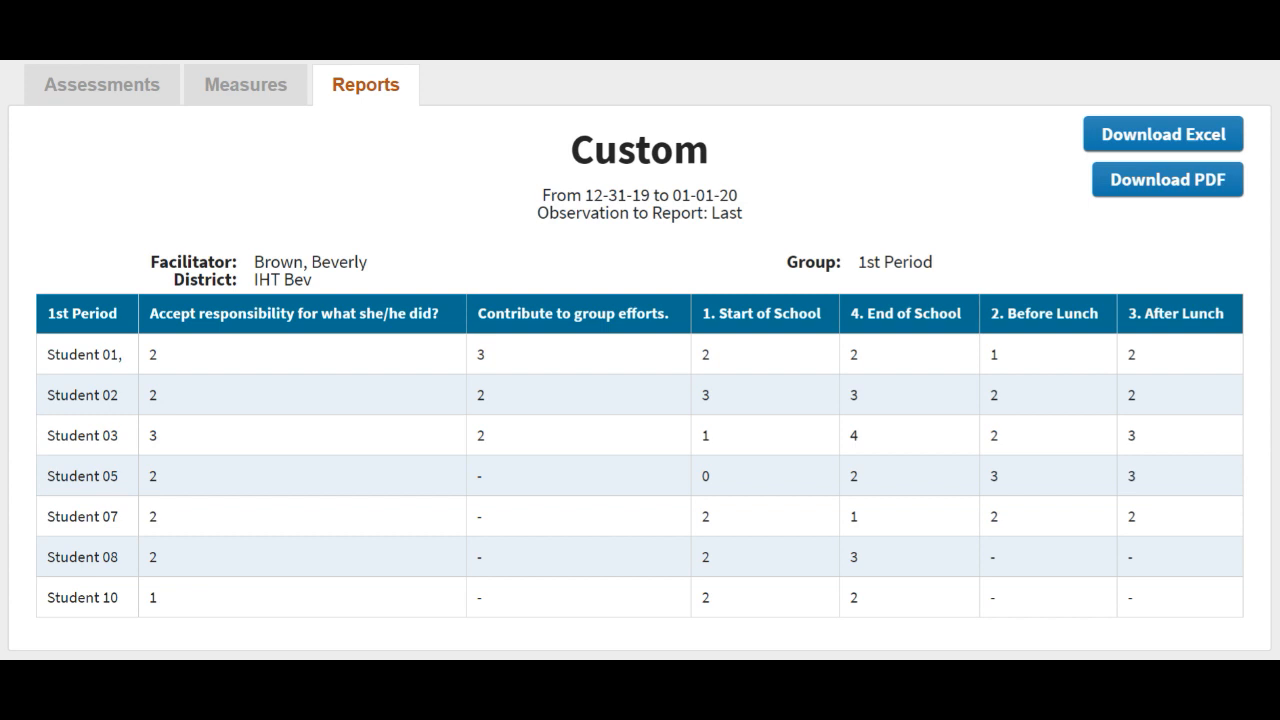
mouse_move(1170, 148)
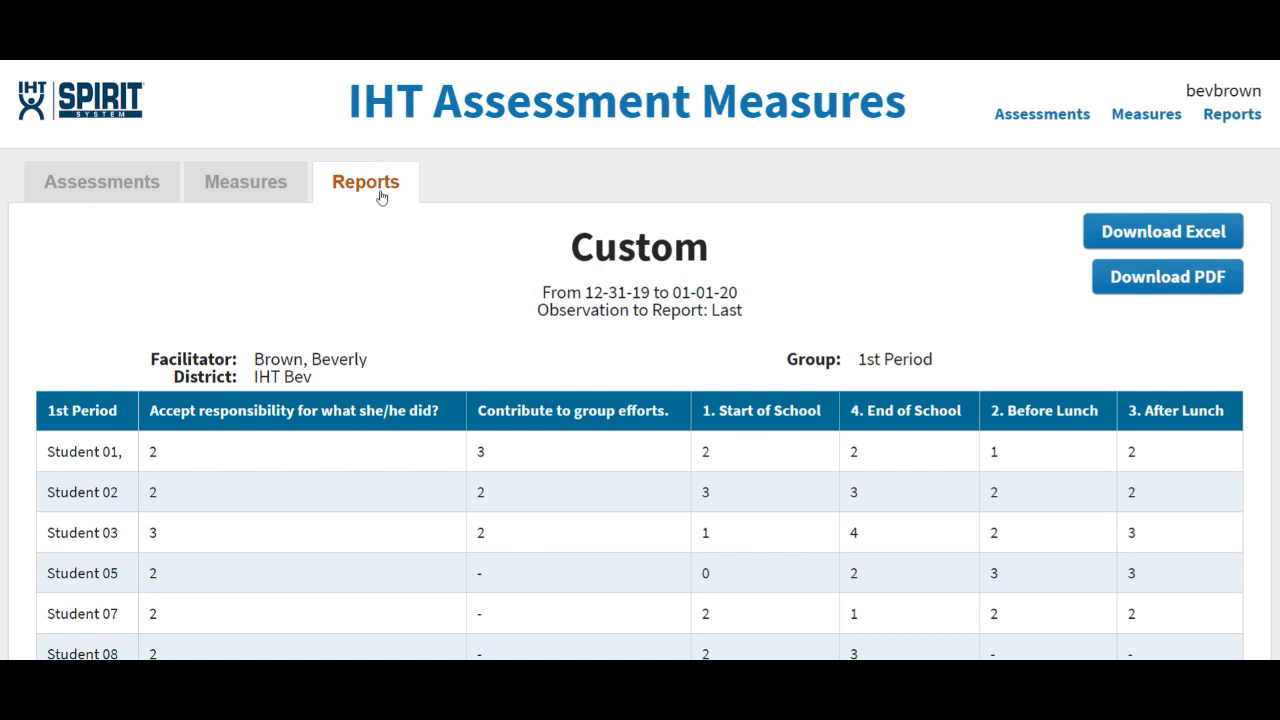
Start a third report titled 'Summary' and bring up the report type choices
left_click(364, 182)
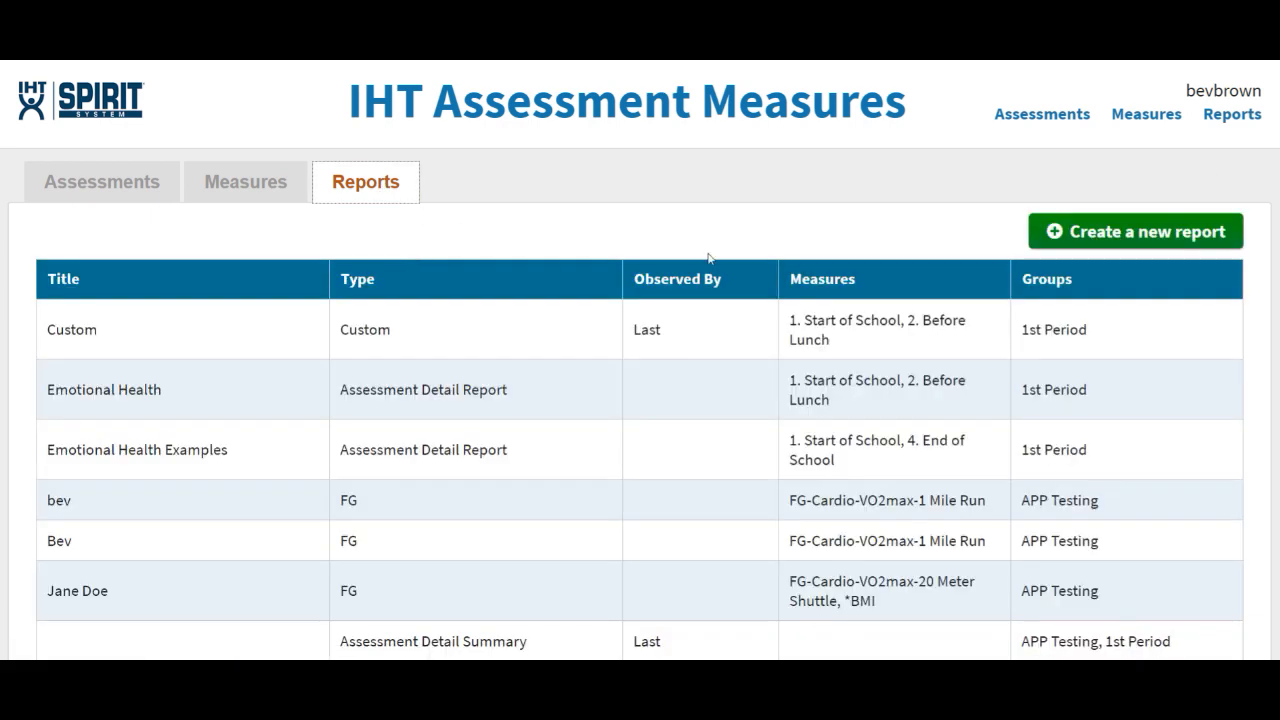
mouse_move(1124, 238)
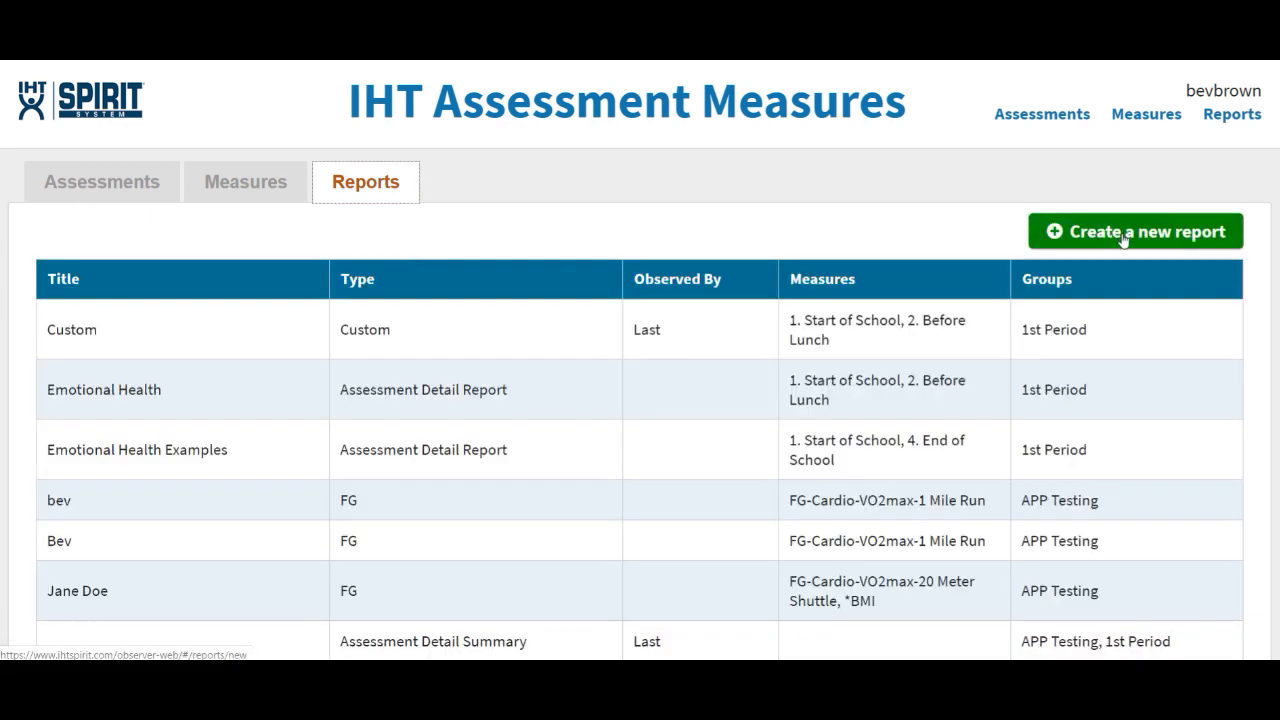
left_click(1134, 232)
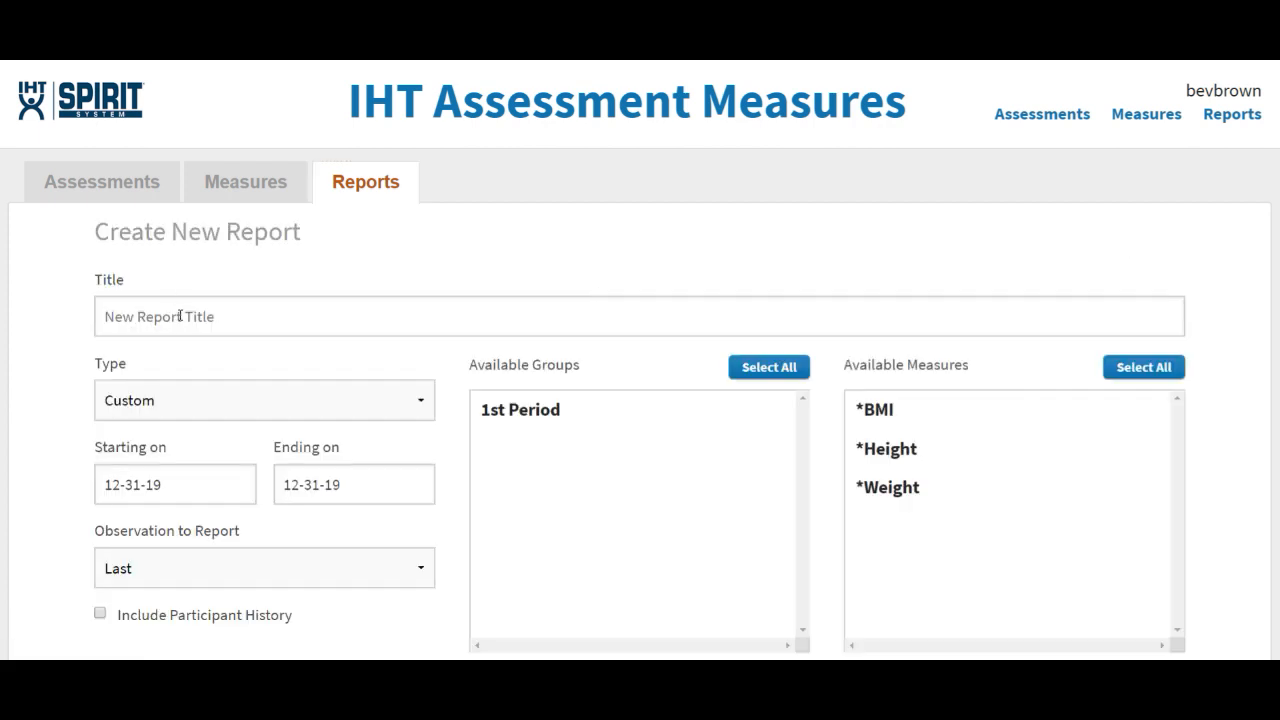
type("Summary")
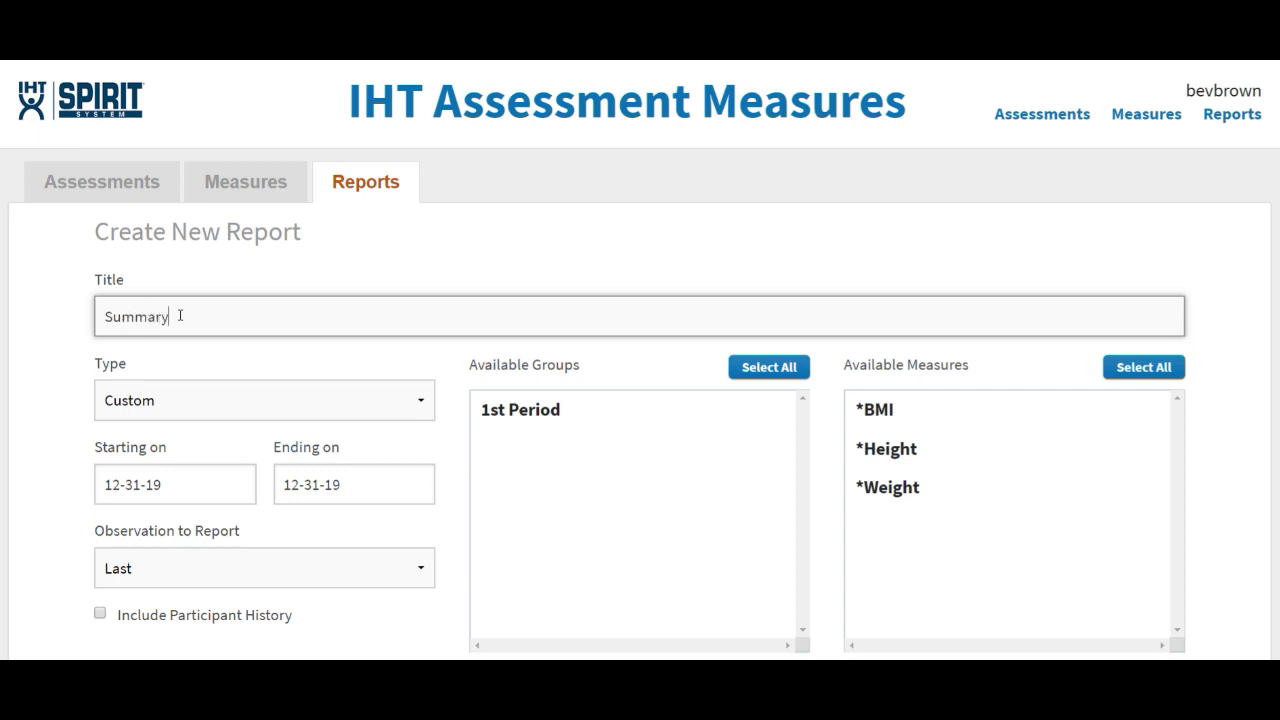
left_click(264, 400)
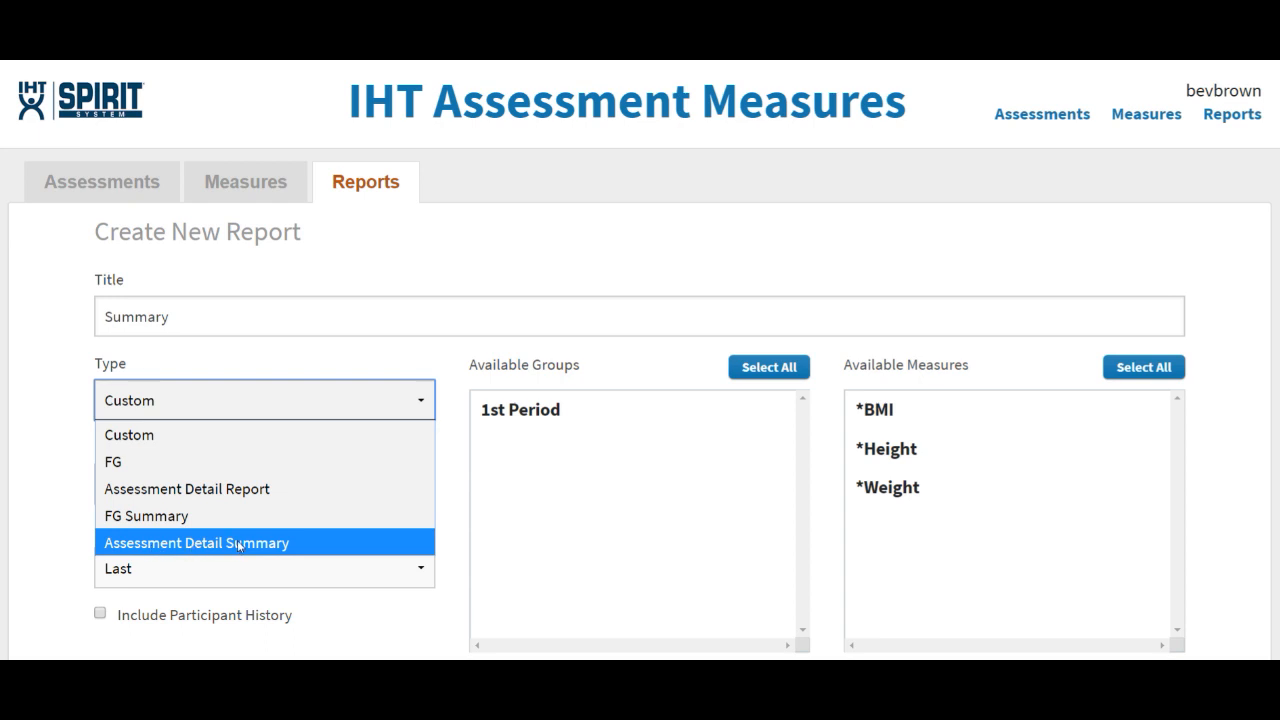
Make it an Assessment Detail Summary with Start of School, Before Lunch and responsibility measures
left_click(196, 542)
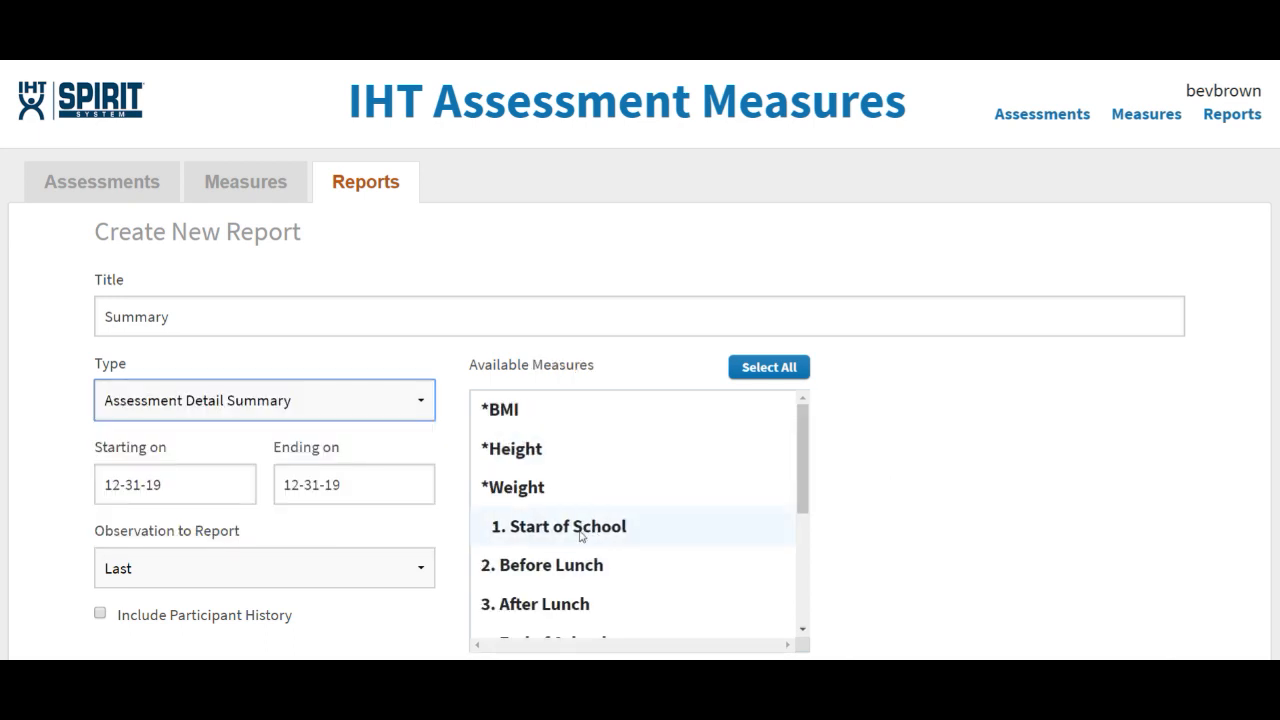
scroll("down", 3)
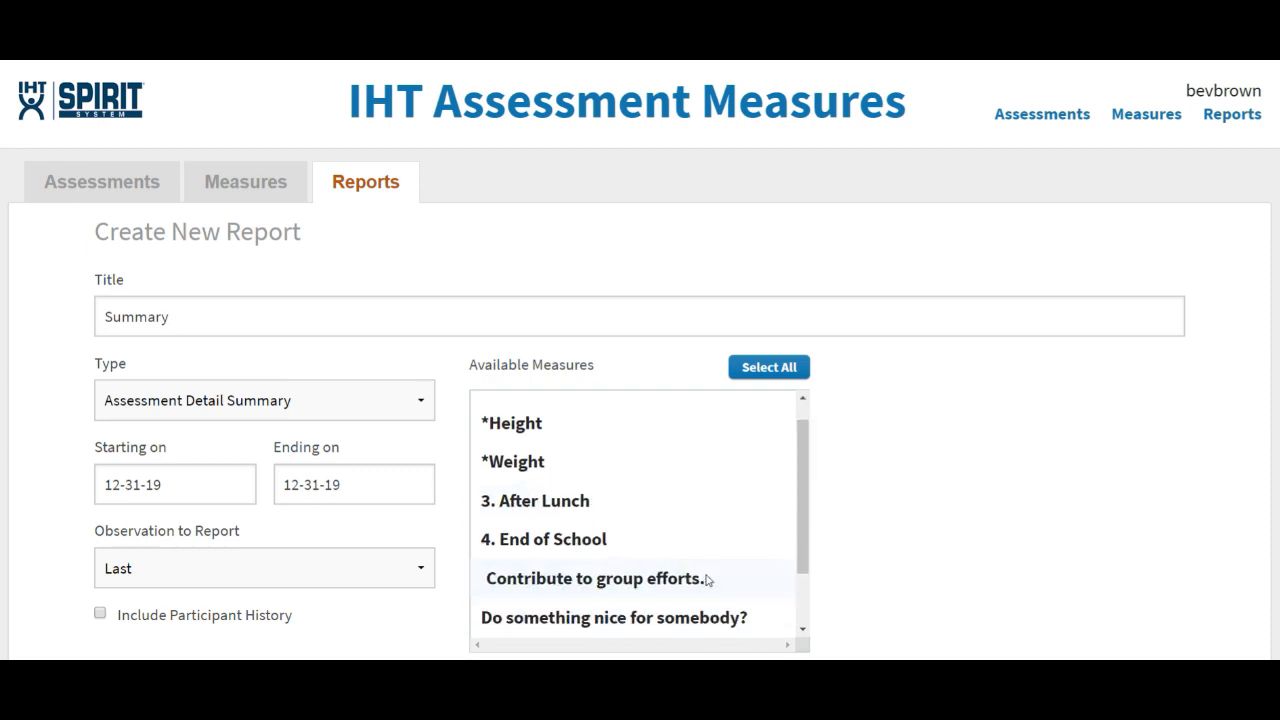
scroll("down", 3)
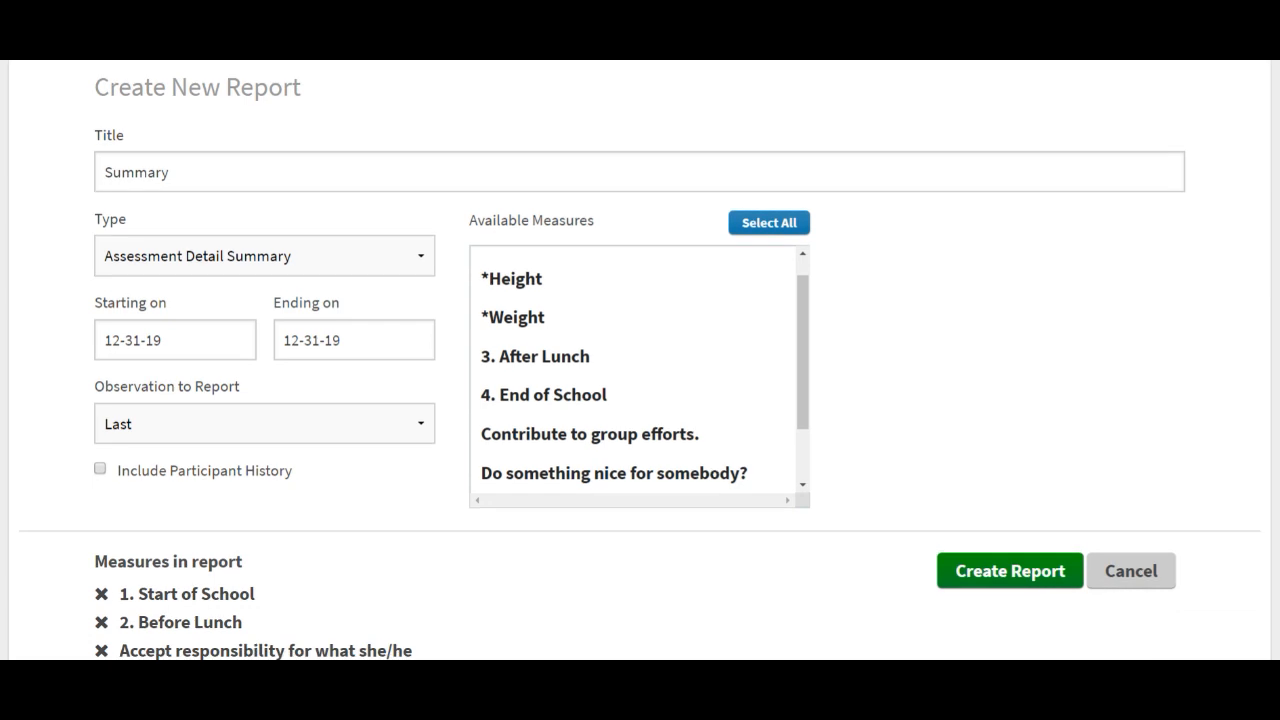
scroll("down", 3)
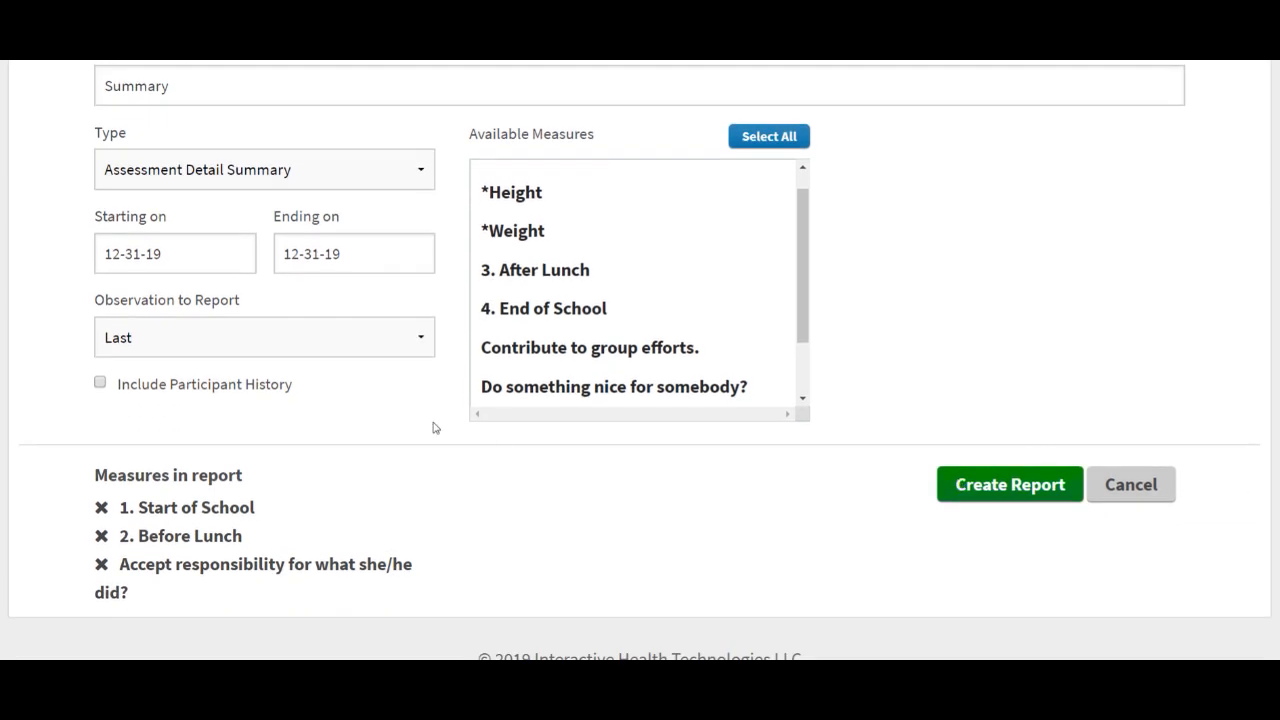
Choose which observation the Summary report uses
left_click(264, 336)
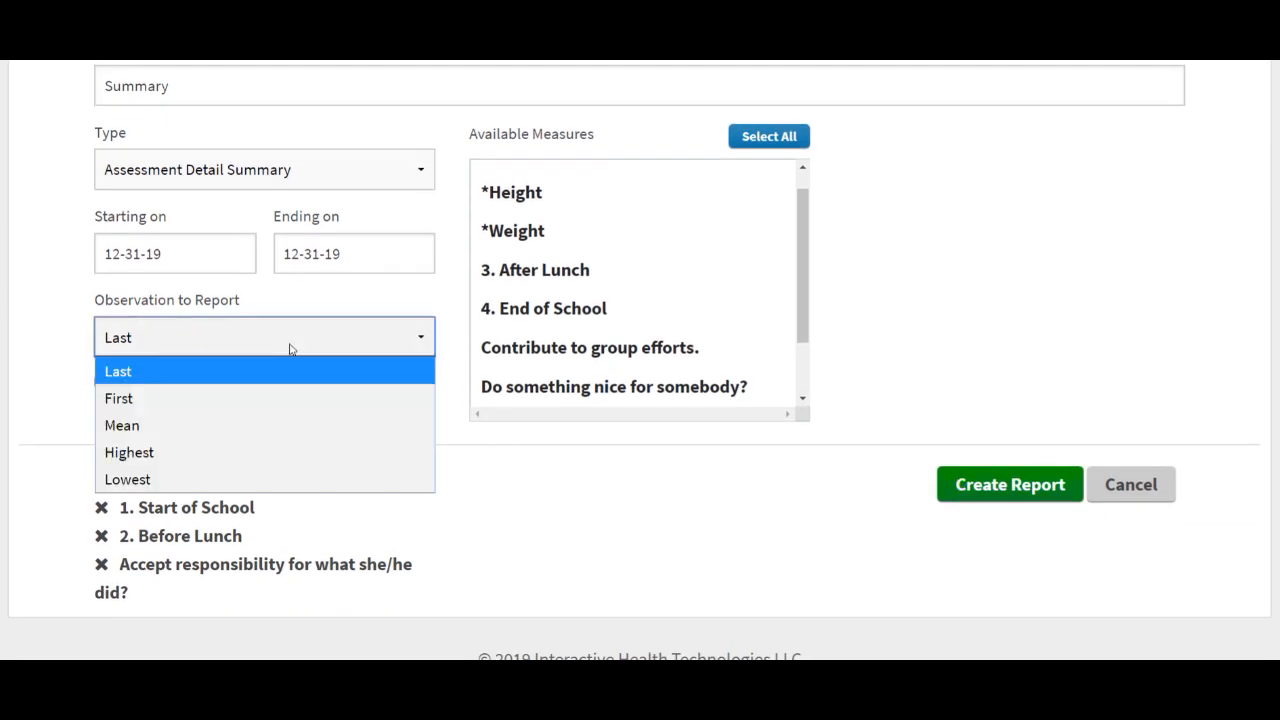
mouse_move(310, 480)
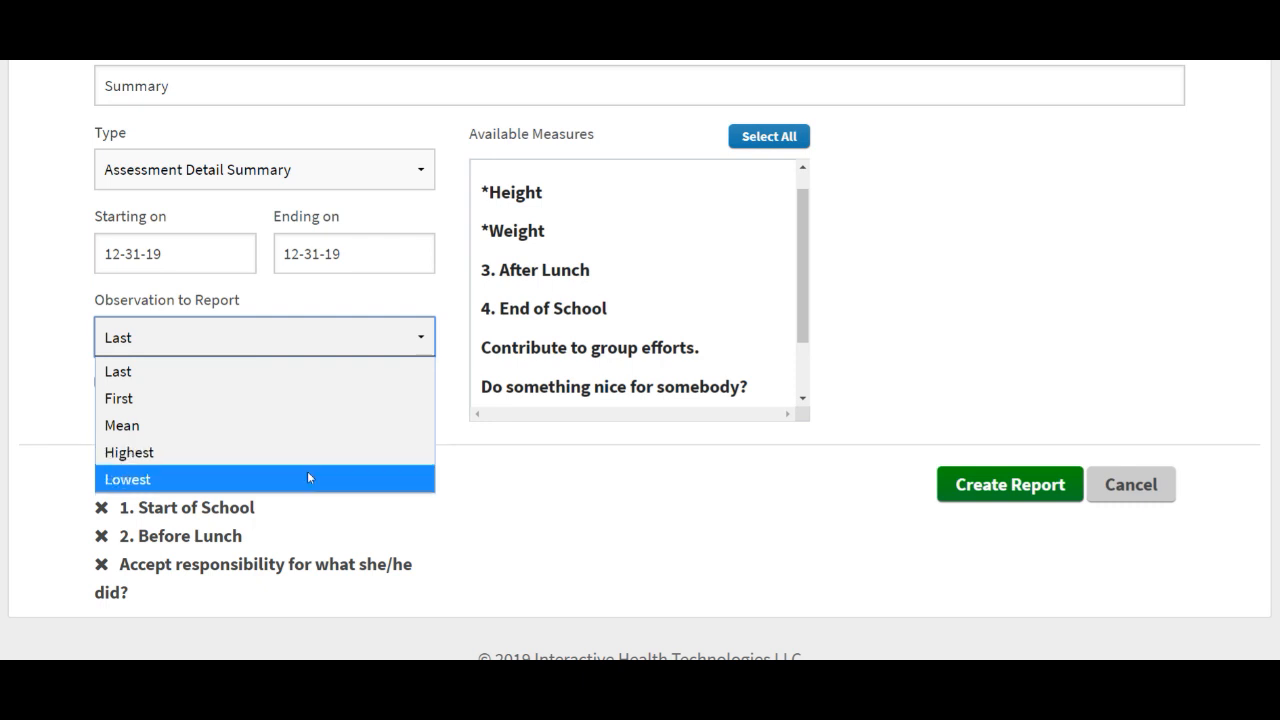
left_click(1010, 484)
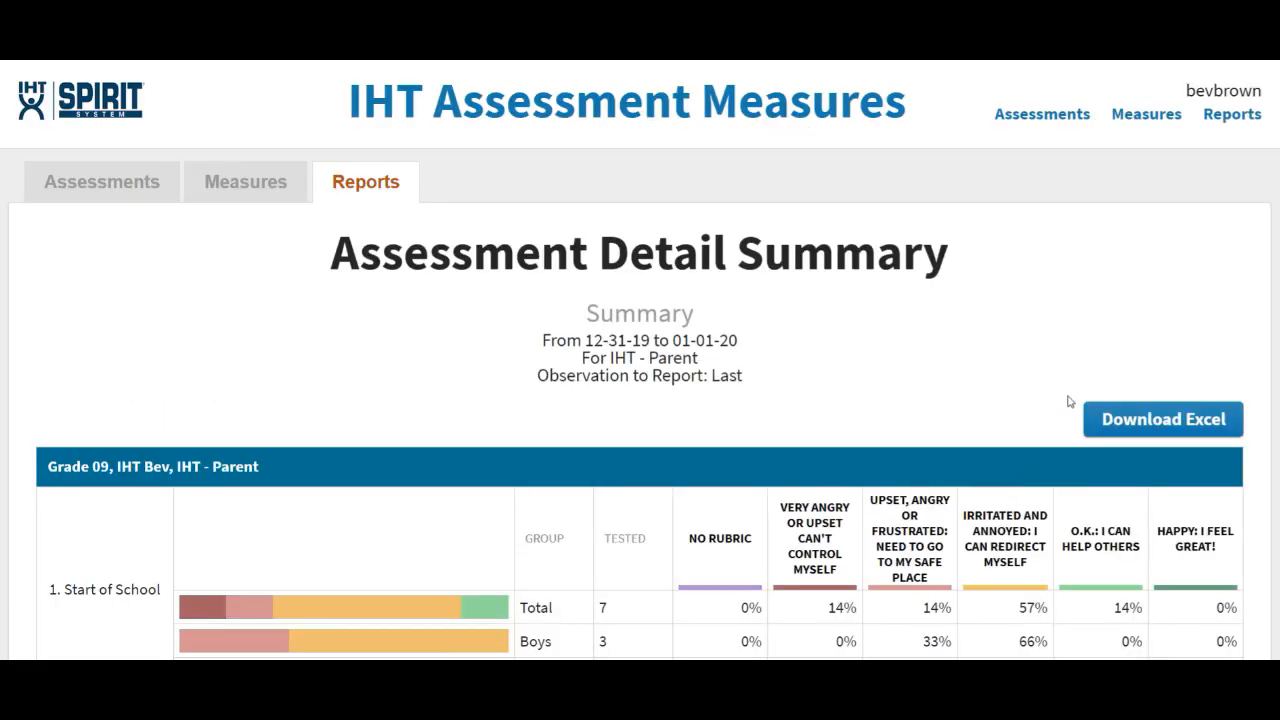
Review the Total, Boys and Girls percentage bars for Before Lunch and responsibility
scroll("down", 3)
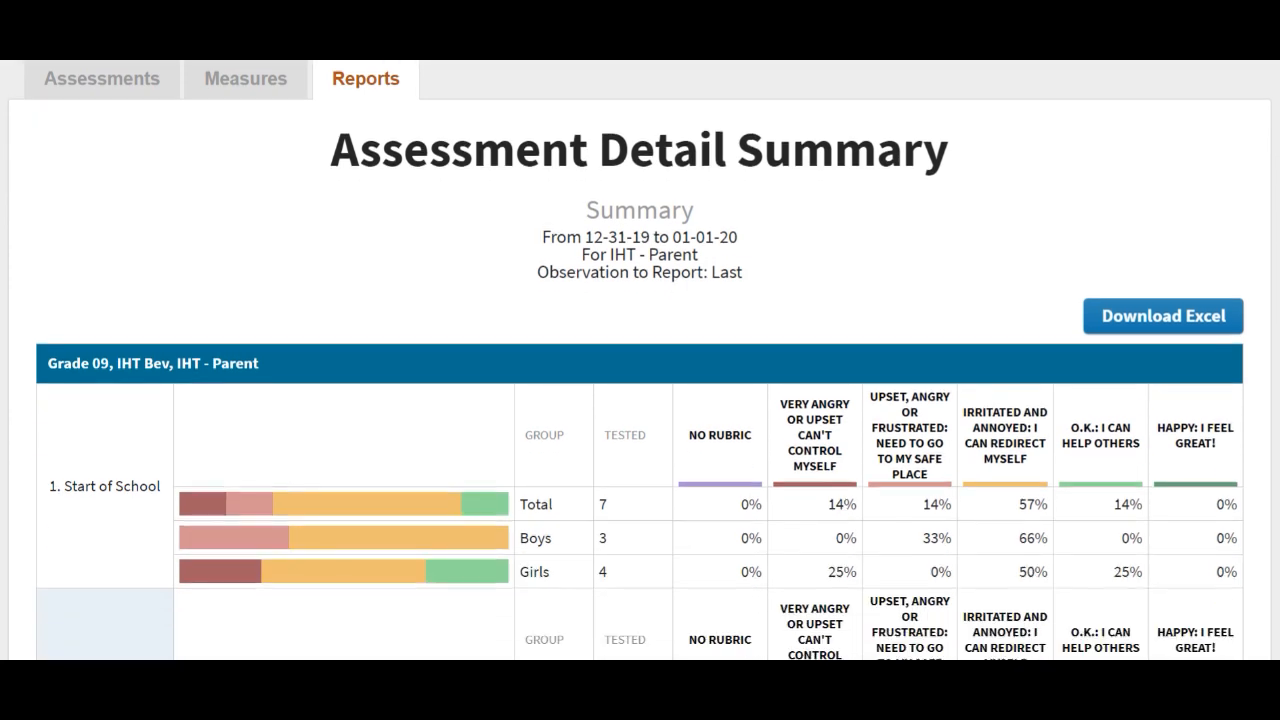
scroll("down", 3)
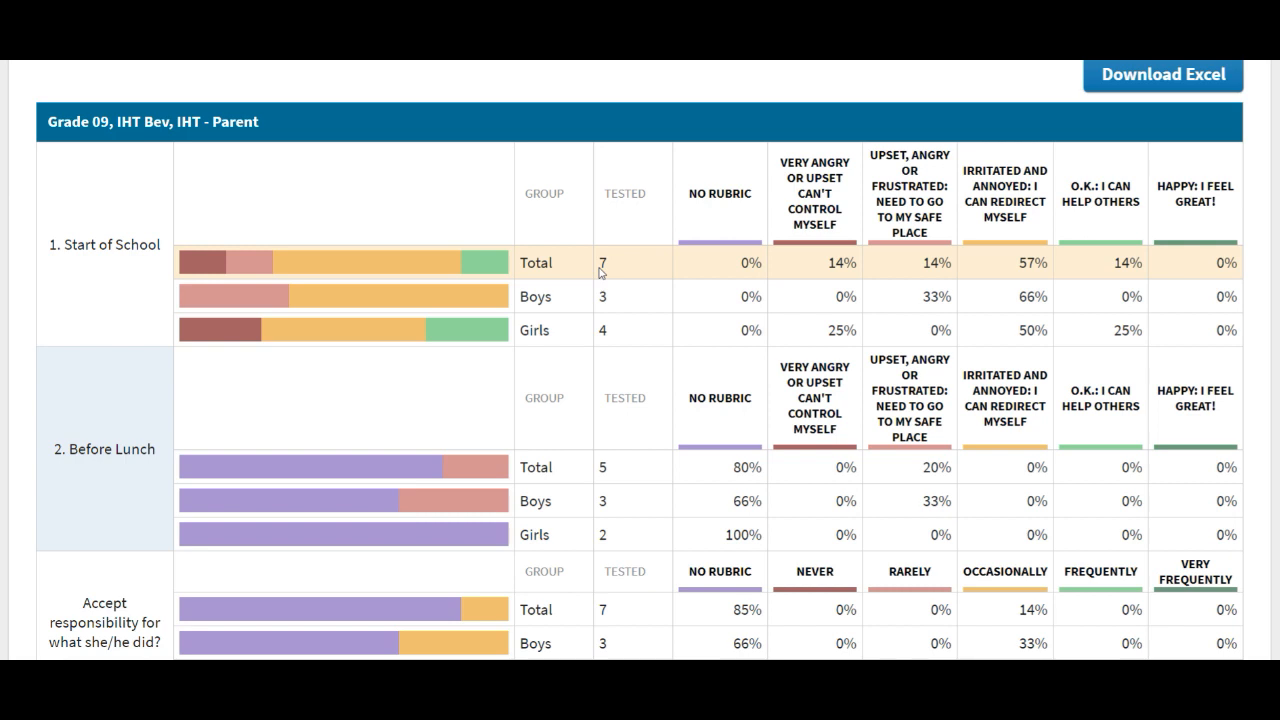
mouse_move(1004, 272)
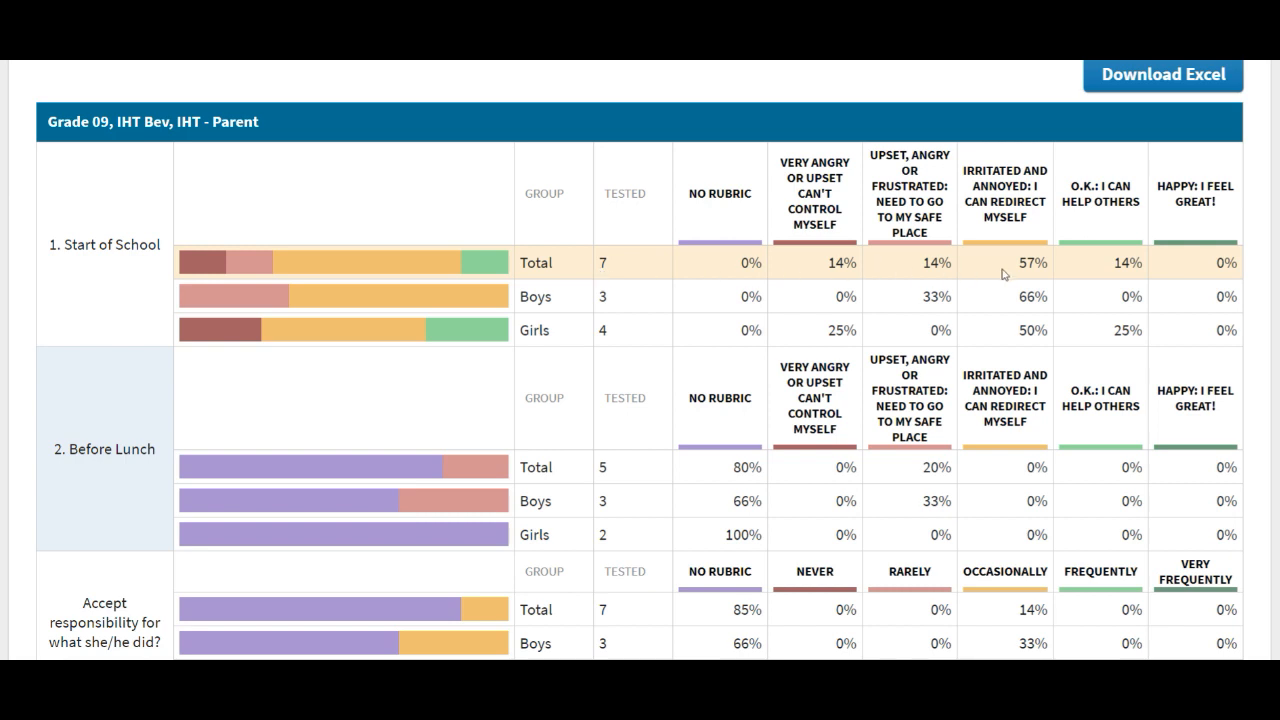
mouse_move(1072, 296)
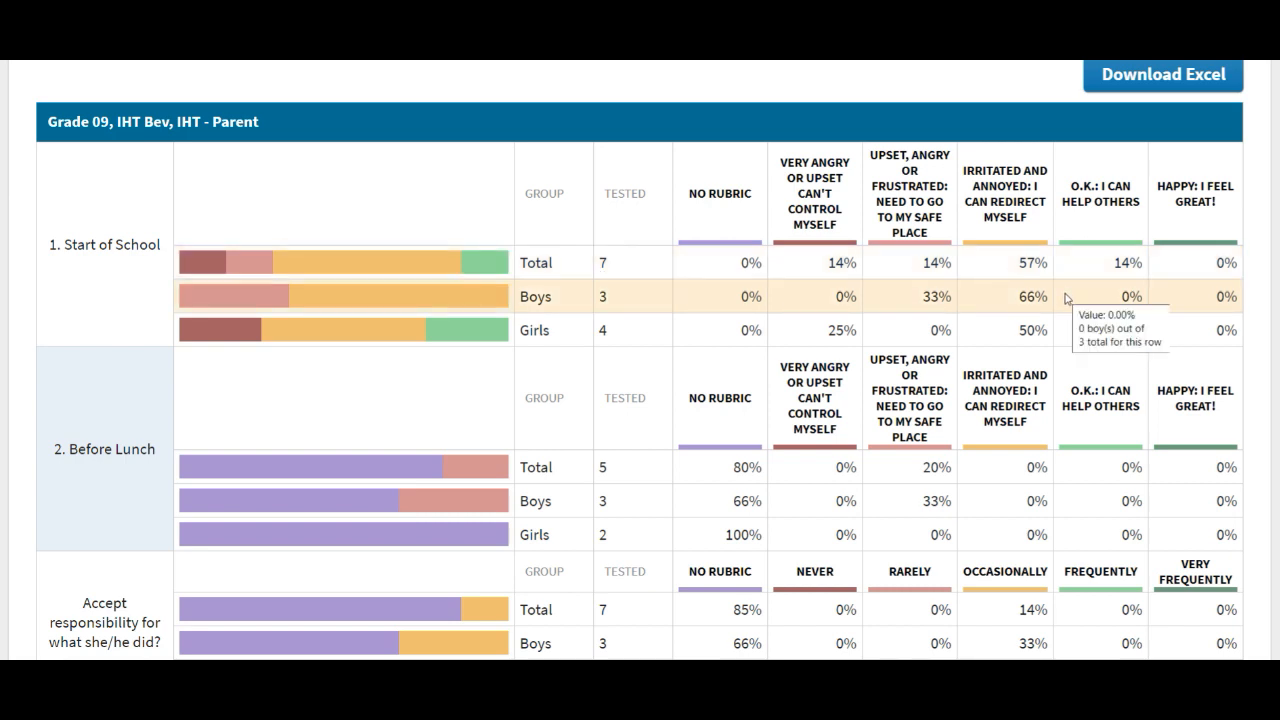